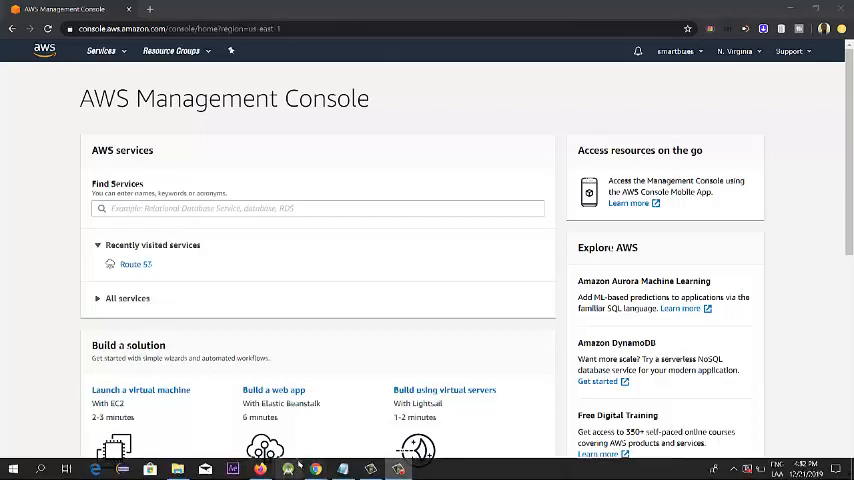
Step: Review the Name Server Information section of the hosting account notes
{"action": "left_click", "coordinate": [342, 468]}
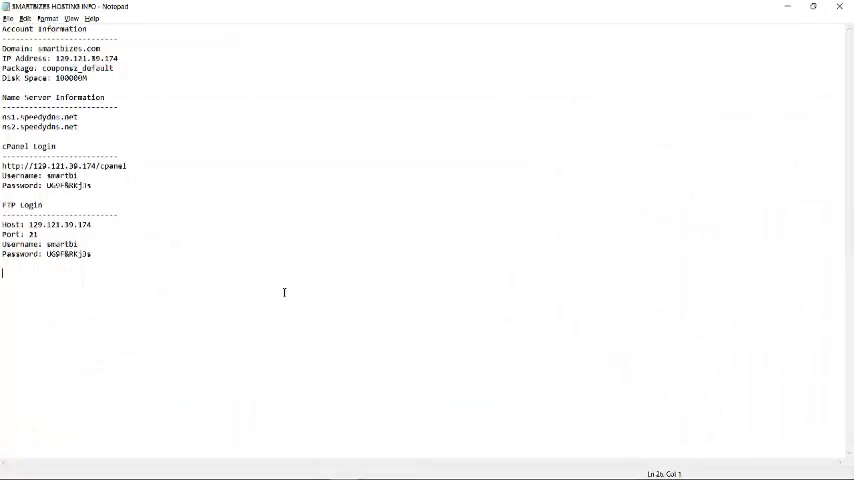
{"action": "mouse_move", "coordinate": [500, 196]}
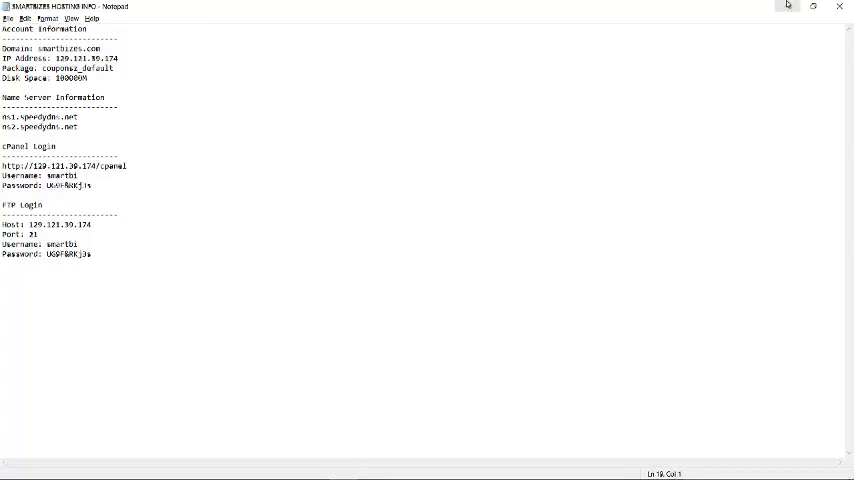
{"action": "scroll", "scroll_direction": "down", "scroll_amount": 3}
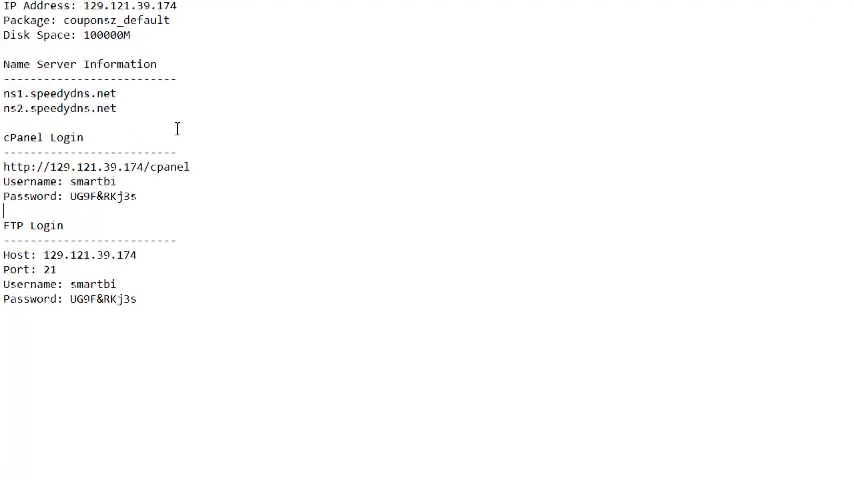
{"action": "left_click_drag", "start_coordinate": [4, 58], "coordinate": [116, 114]}
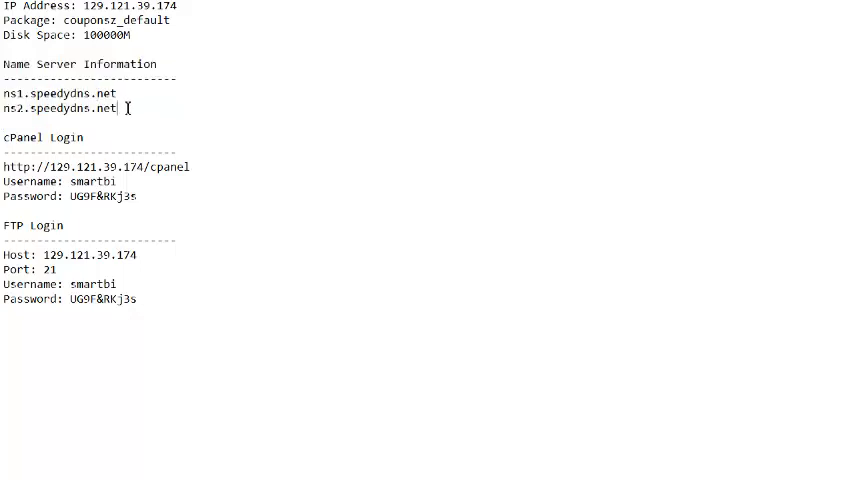
{"action": "left_click_drag", "start_coordinate": [4, 78], "coordinate": [116, 108]}
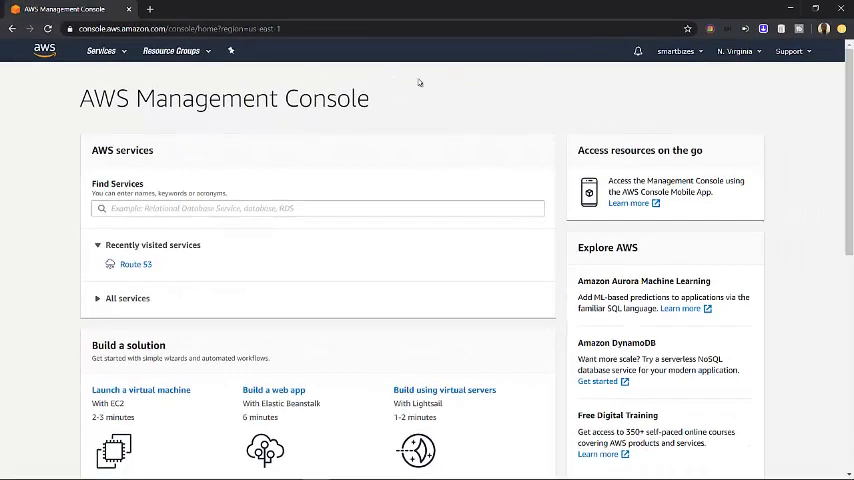
{"action": "mouse_move", "coordinate": [176, 160]}
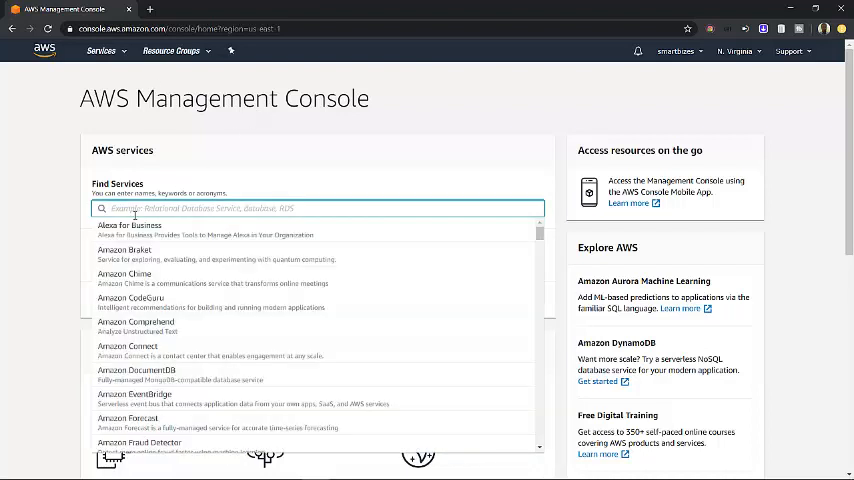
Step: Search 'Rout' in Find Services and go to the Route 53 dashboard
{"action": "type", "text": "R"}
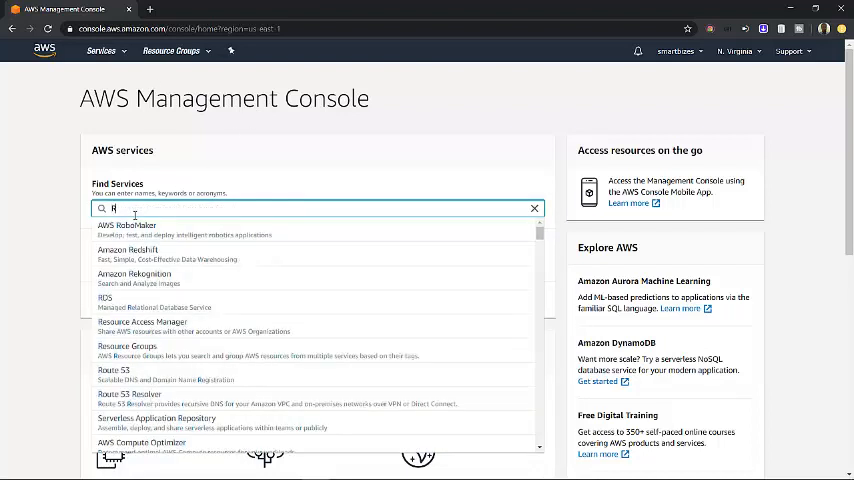
{"action": "type", "text": "out"}
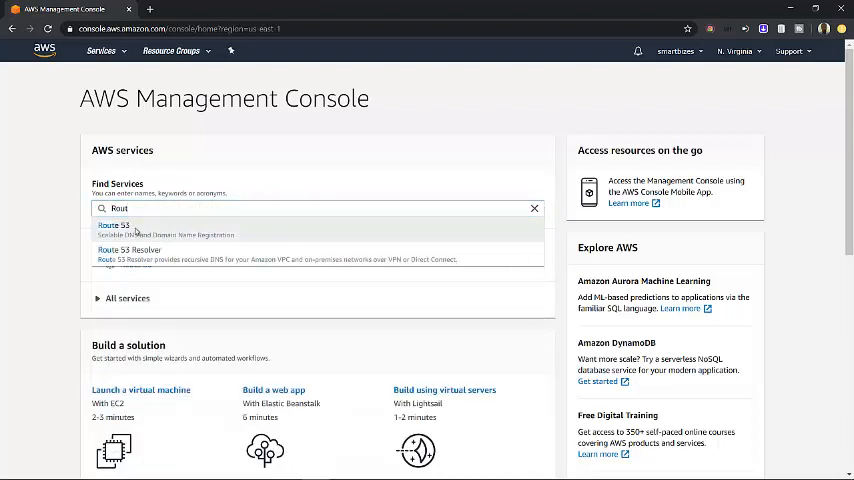
{"action": "left_click", "coordinate": [112, 224]}
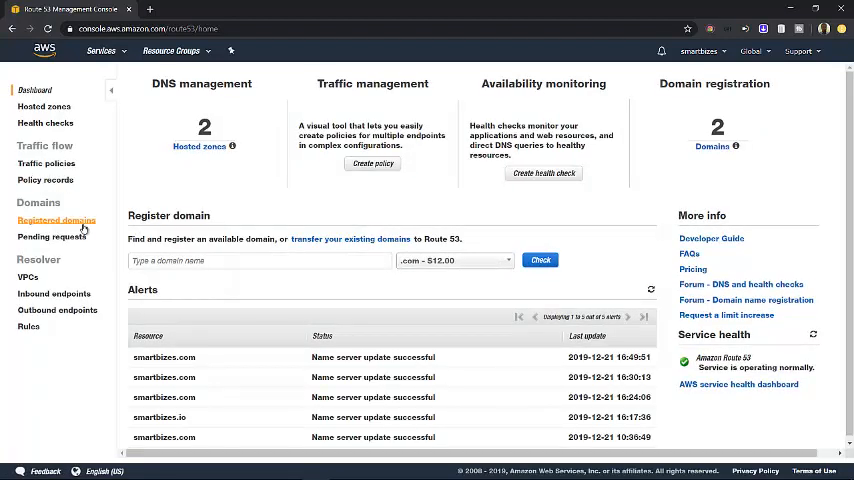
Step: Show the smartbizes.com registration details from the Registered domains list
{"action": "left_click", "coordinate": [58, 220]}
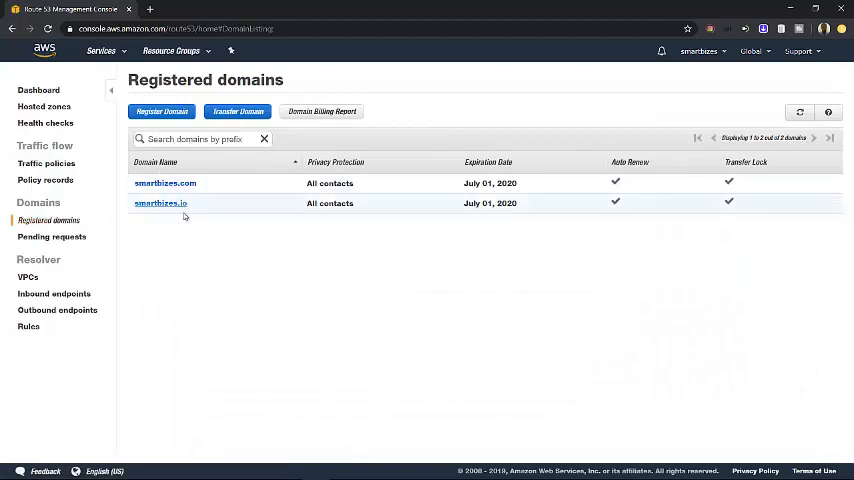
{"action": "mouse_move", "coordinate": [164, 184]}
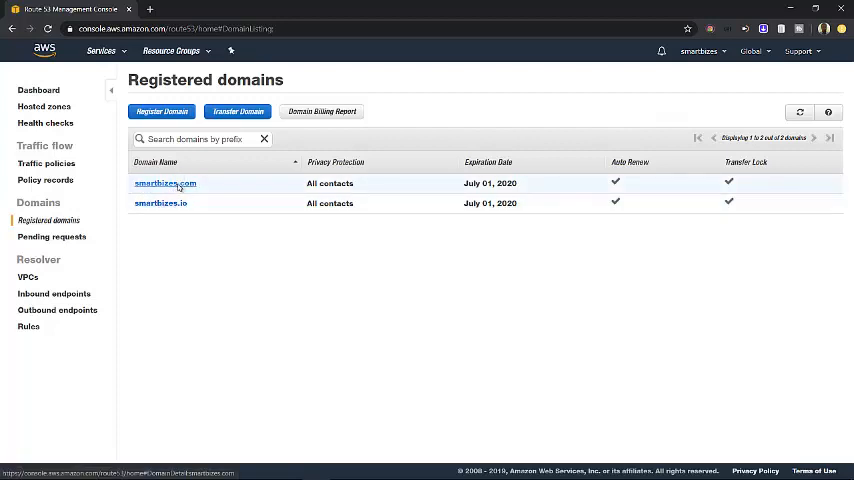
{"action": "left_click", "coordinate": [164, 184]}
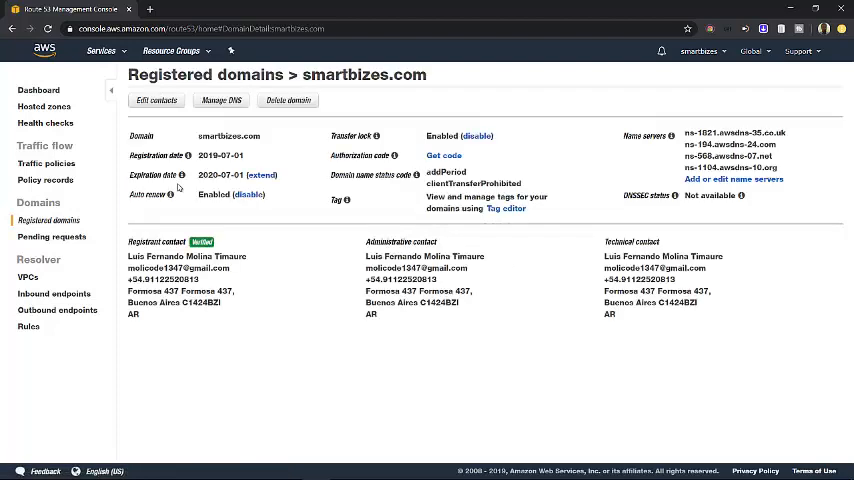
{"action": "mouse_move", "coordinate": [544, 96]}
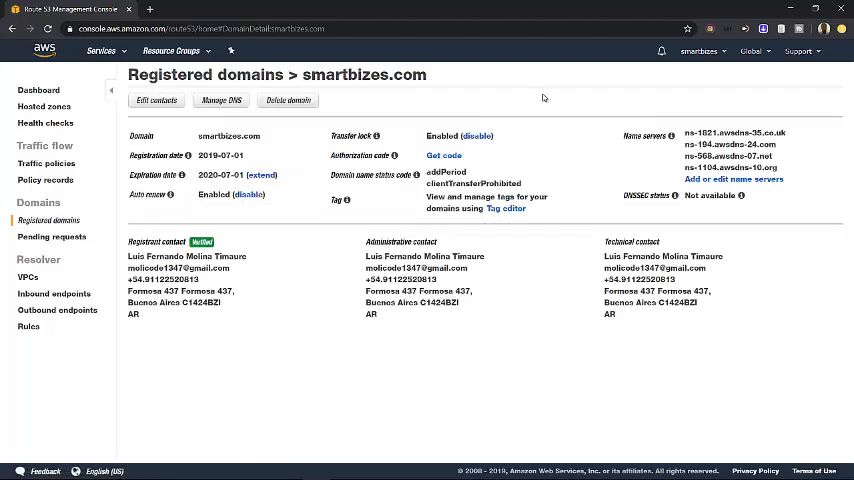
{"action": "mouse_move", "coordinate": [476, 104]}
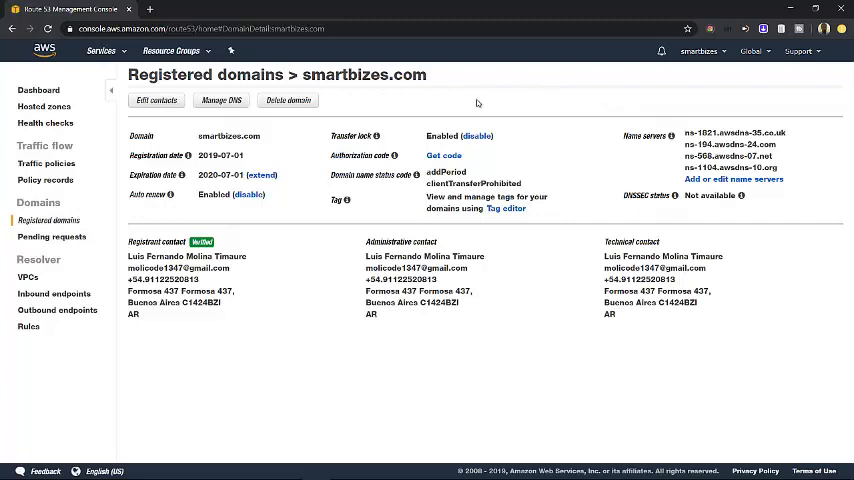
{"action": "mouse_move", "coordinate": [444, 108]}
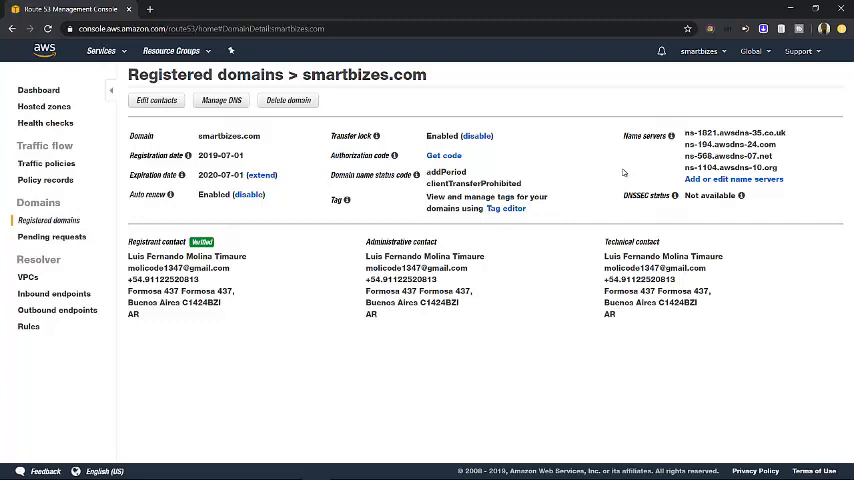
{"action": "mouse_move", "coordinate": [624, 172]}
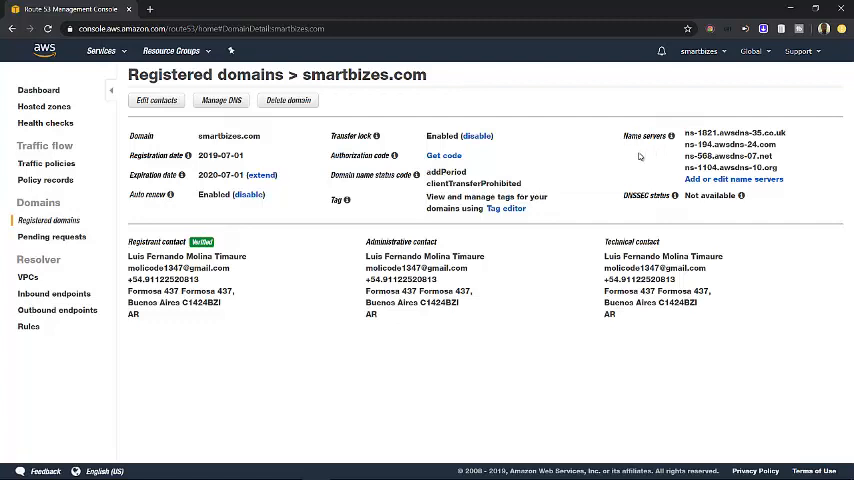
{"action": "mouse_move", "coordinate": [668, 148]}
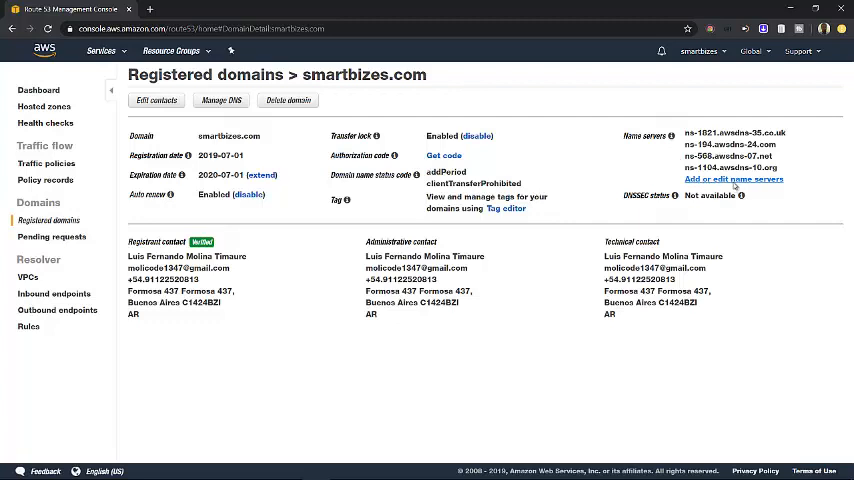
Step: Copy the existing Route 53 name servers into the notes and remove an old one from the editor
{"action": "left_click", "coordinate": [732, 180]}
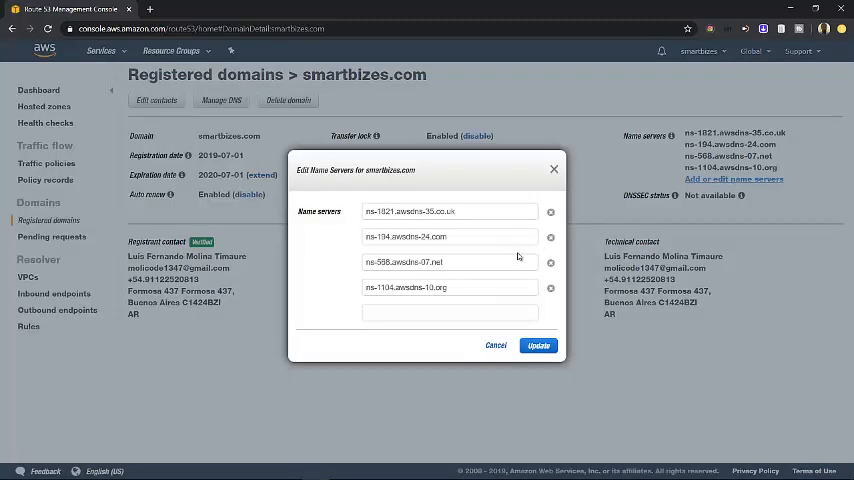
{"action": "left_click", "coordinate": [448, 212]}
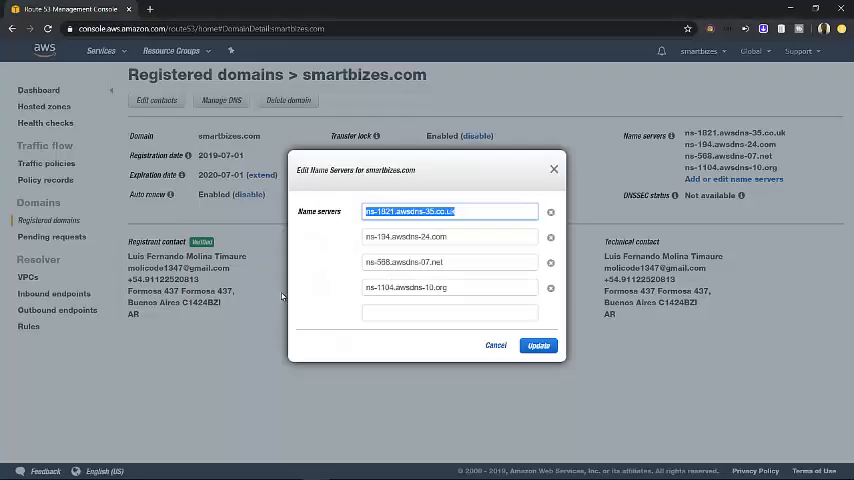
{"action": "left_click", "coordinate": [450, 236]}
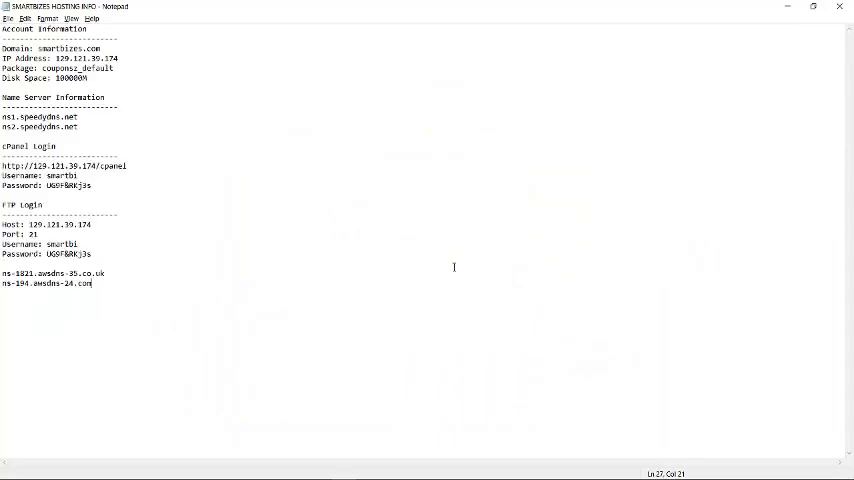
{"action": "key", "text": "enter"}
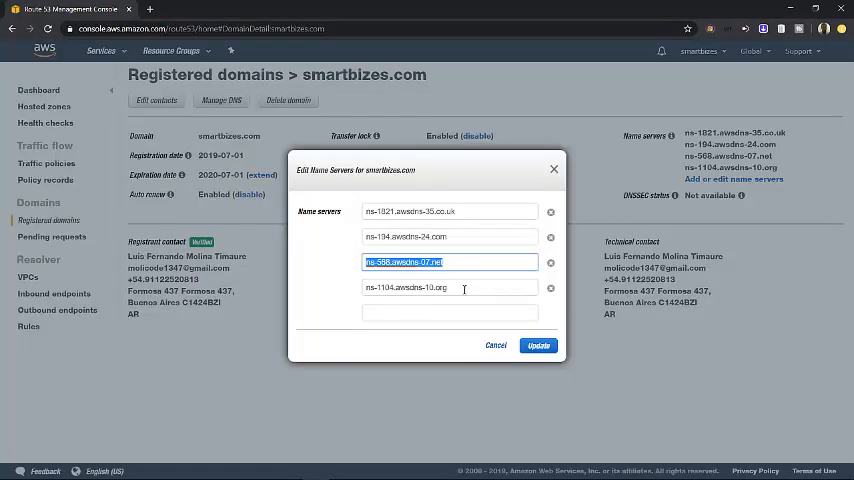
{"action": "left_click", "coordinate": [450, 288]}
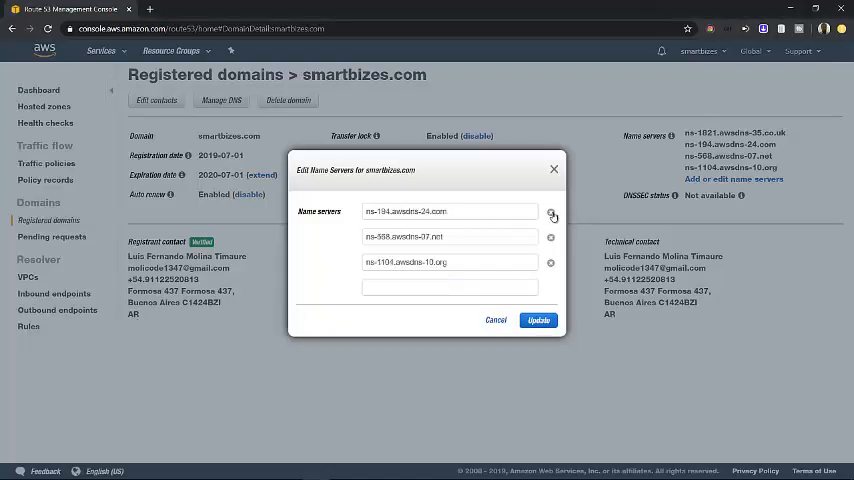
{"action": "left_click", "coordinate": [552, 214]}
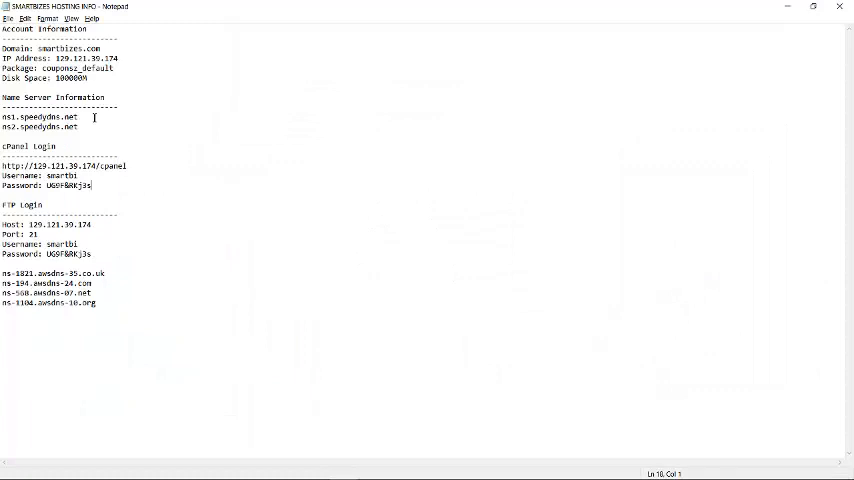
Step: Enter ns1.speedydns.net and ns2.speedydns.net as the domain's name servers and submit the update
{"action": "double_click", "coordinate": [40, 116]}
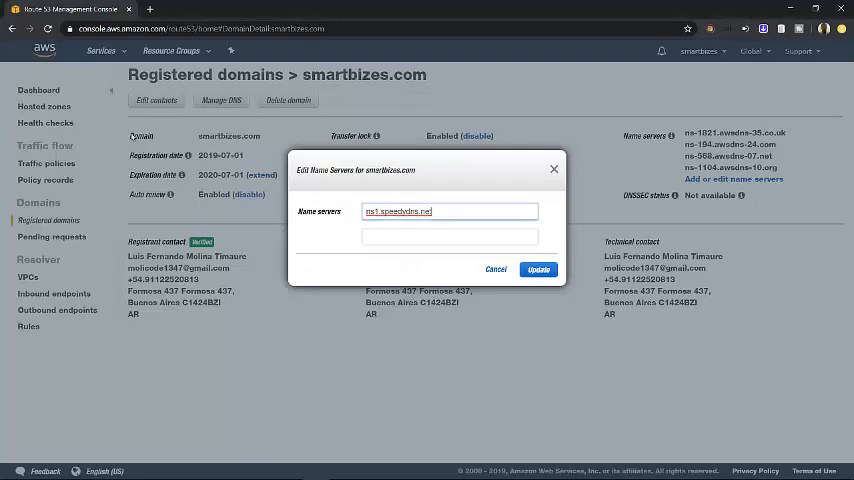
{"action": "left_click", "coordinate": [448, 236]}
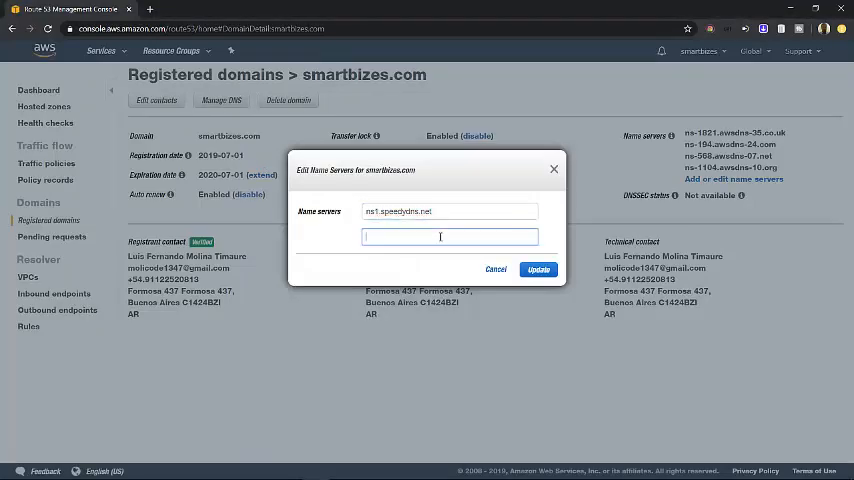
{"action": "type", "text": "ns2.speedydns.net"}
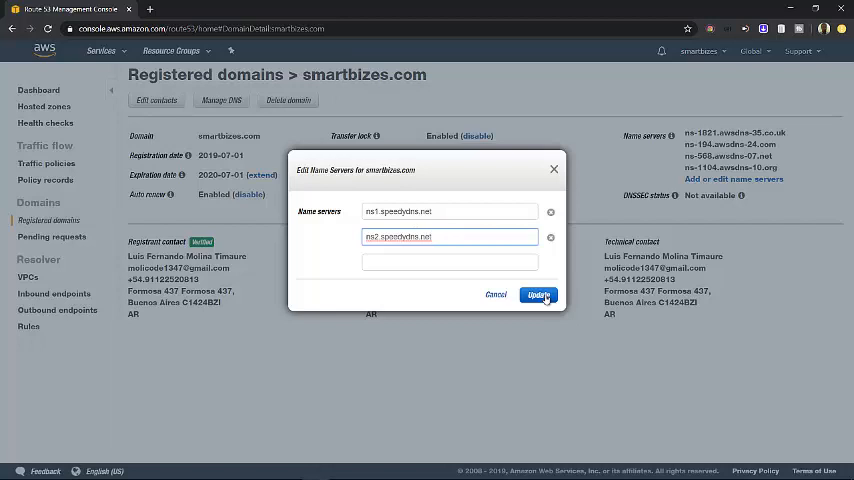
{"action": "left_click", "coordinate": [538, 296]}
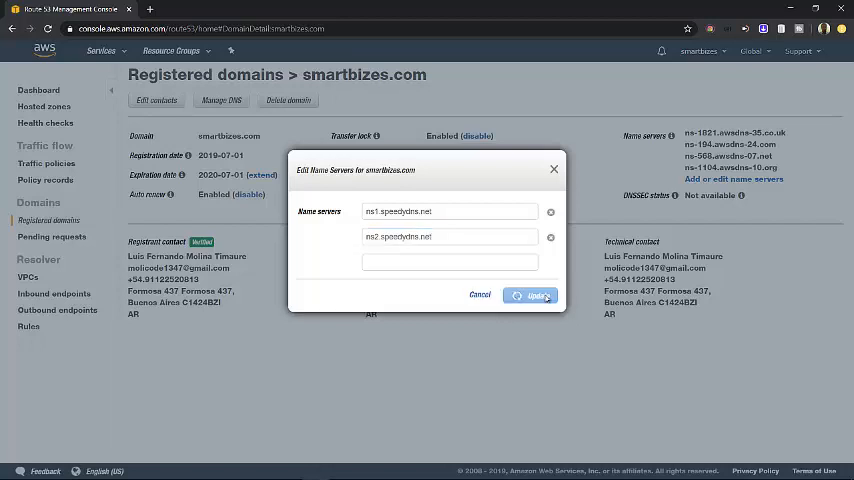
{"action": "left_click", "coordinate": [530, 296]}
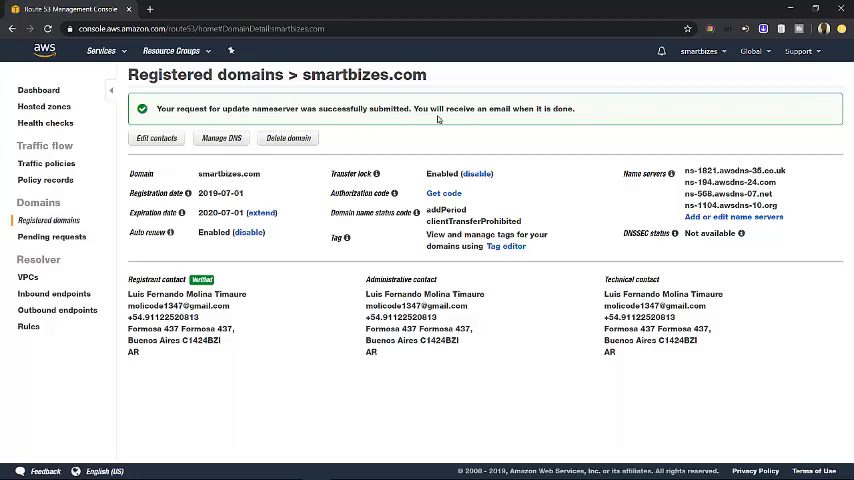
{"action": "mouse_move", "coordinate": [528, 120]}
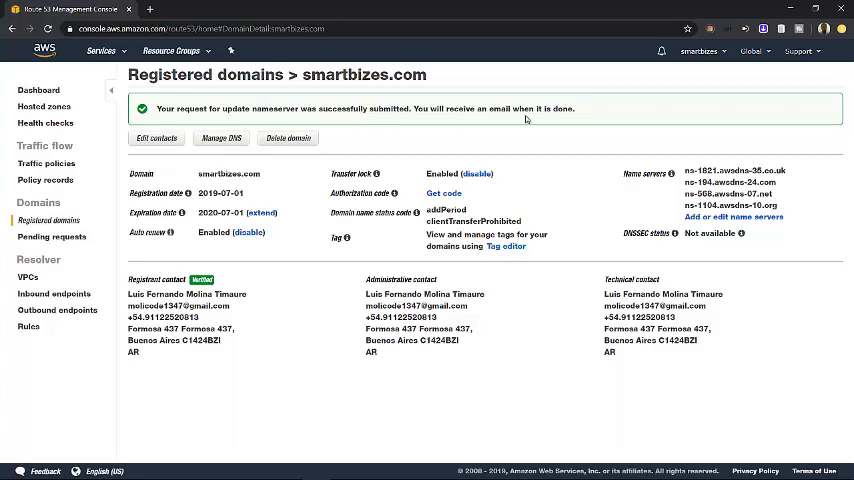
{"action": "mouse_move", "coordinate": [650, 134]}
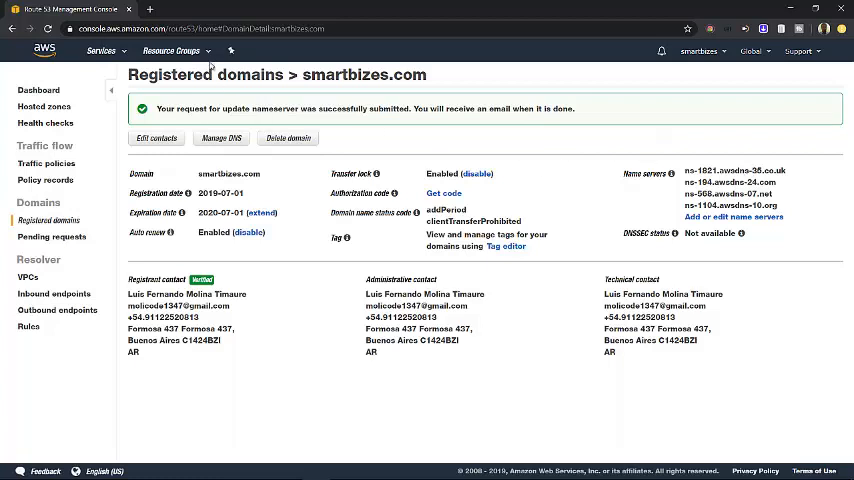
{"action": "mouse_move", "coordinate": [252, 188]}
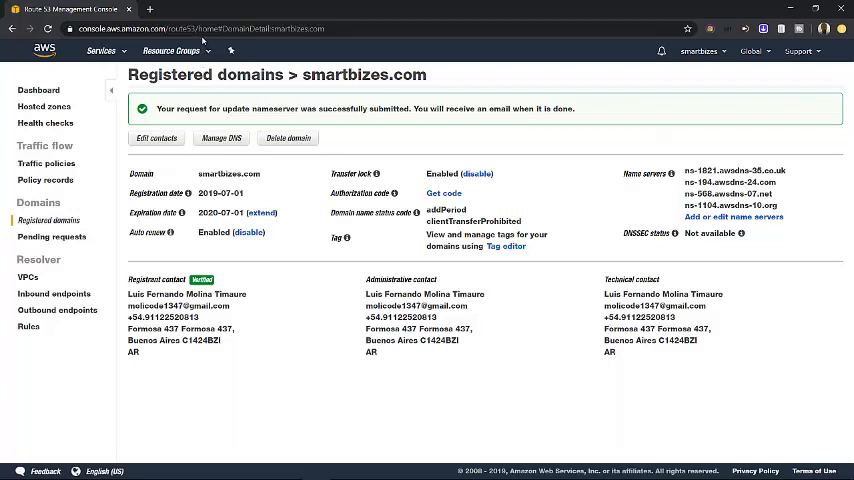
{"action": "mouse_move", "coordinate": [512, 160]}
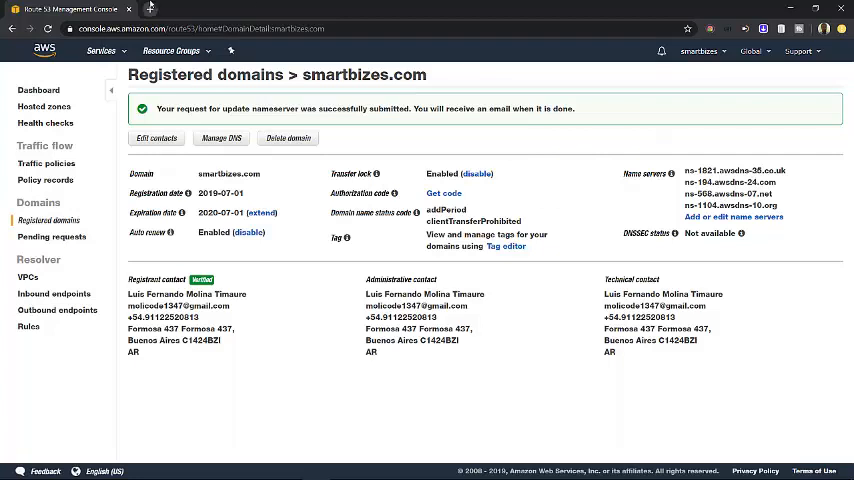
Step: Go to github.com, reach the smartbizes repository and show its clone or download options
{"action": "left_click", "coordinate": [284, 8]}
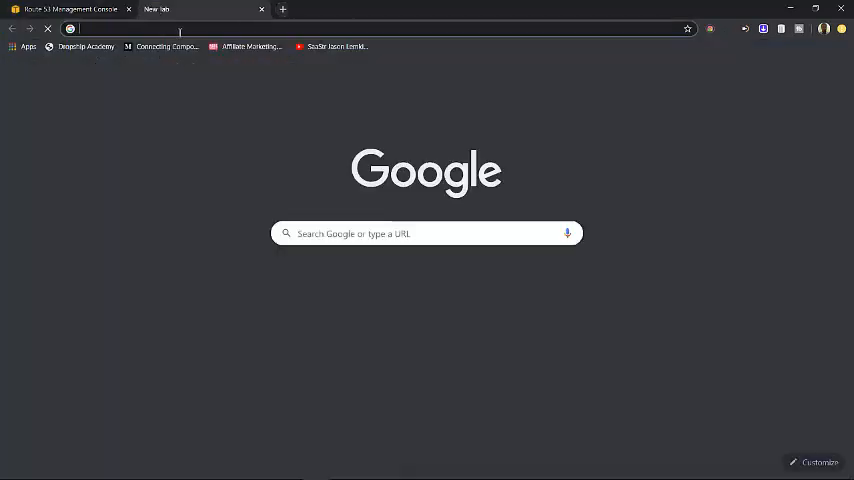
{"action": "type", "text": "github.com"}
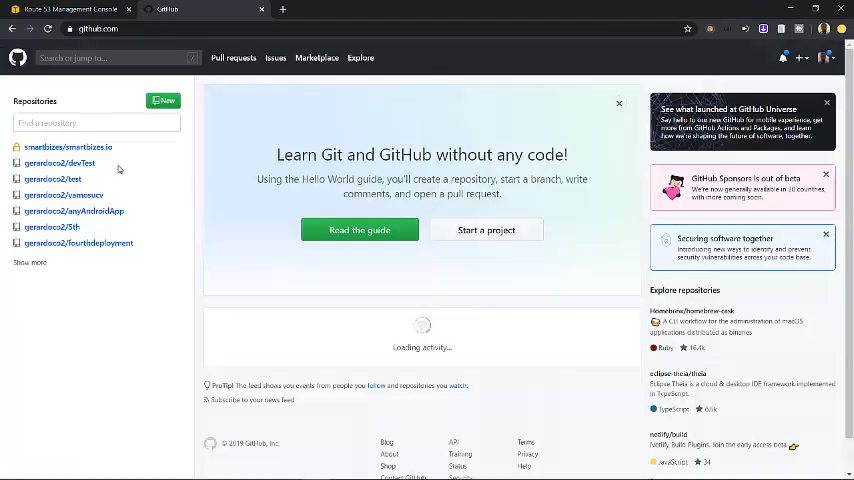
{"action": "left_click", "coordinate": [68, 148]}
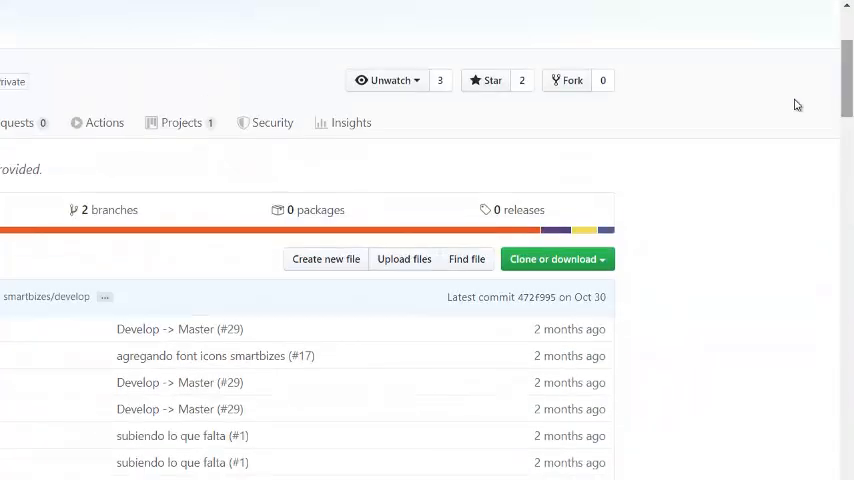
{"action": "left_click", "coordinate": [552, 260]}
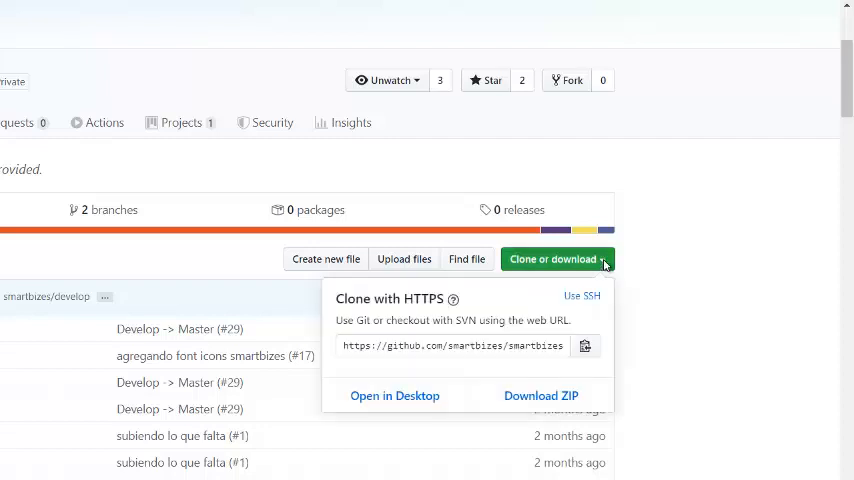
{"action": "mouse_move", "coordinate": [540, 396]}
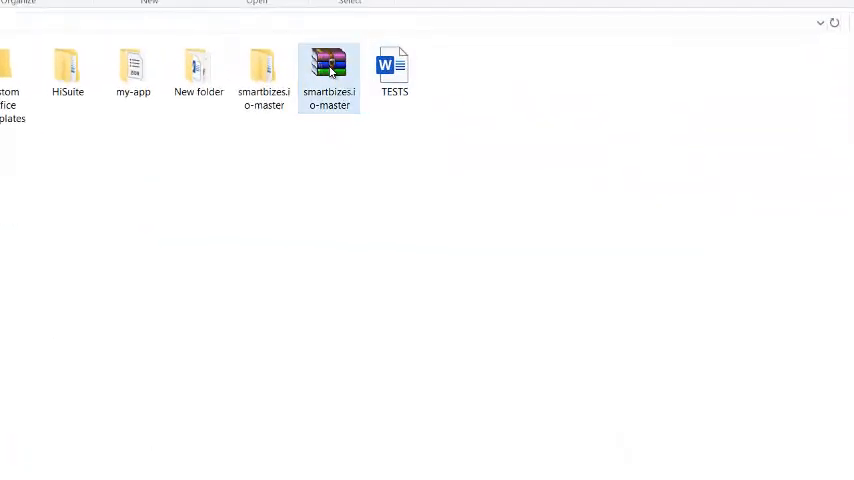
Step: Extract the smartbizes.io-master archive and enter the extracted folder
{"action": "right_click", "coordinate": [328, 76]}
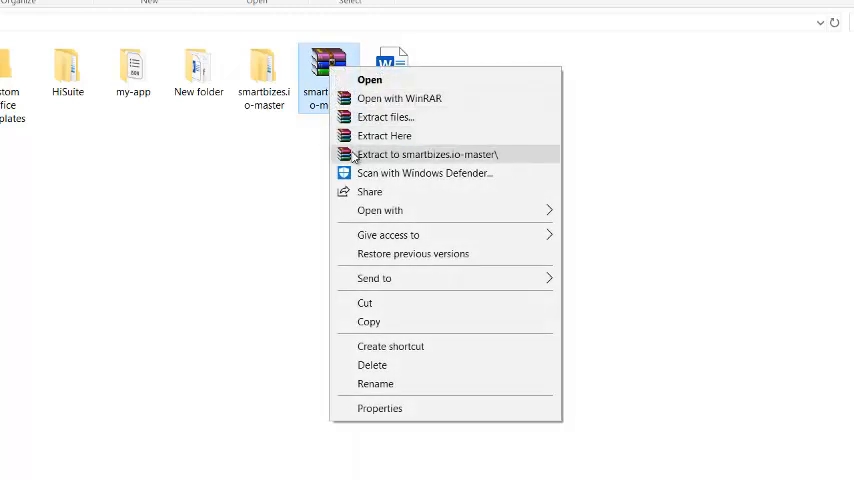
{"action": "mouse_move", "coordinate": [380, 160]}
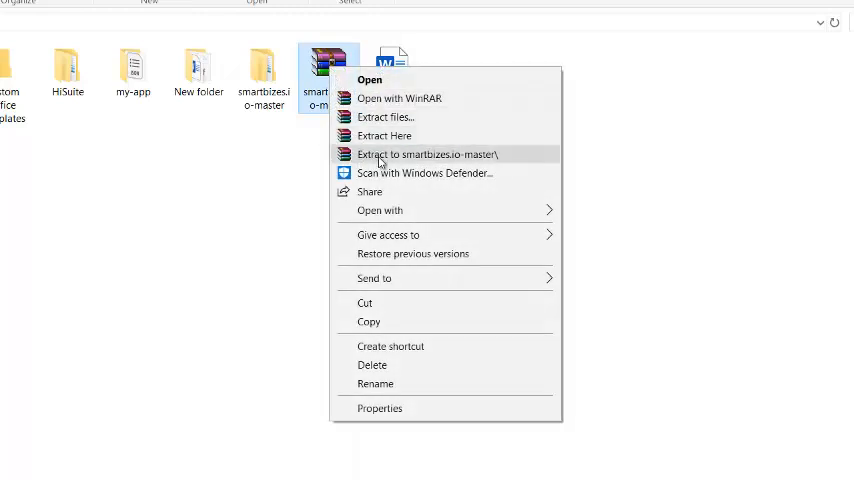
{"action": "mouse_move", "coordinate": [504, 162]}
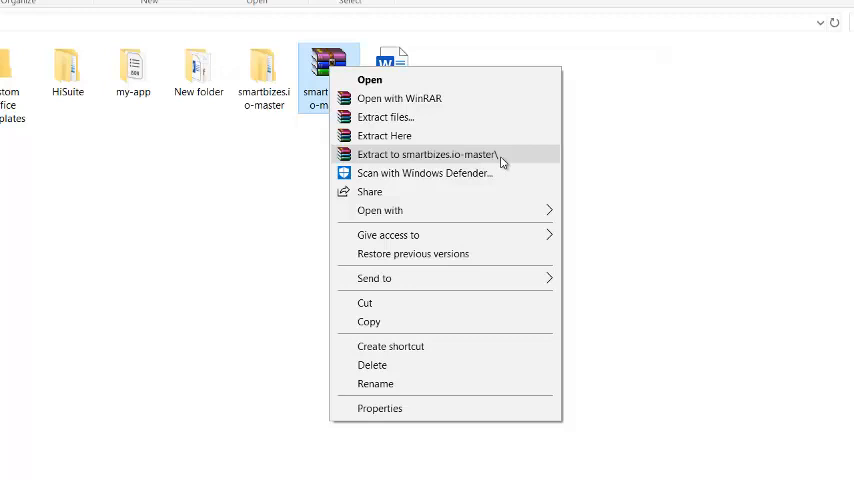
{"action": "mouse_move", "coordinate": [268, 130]}
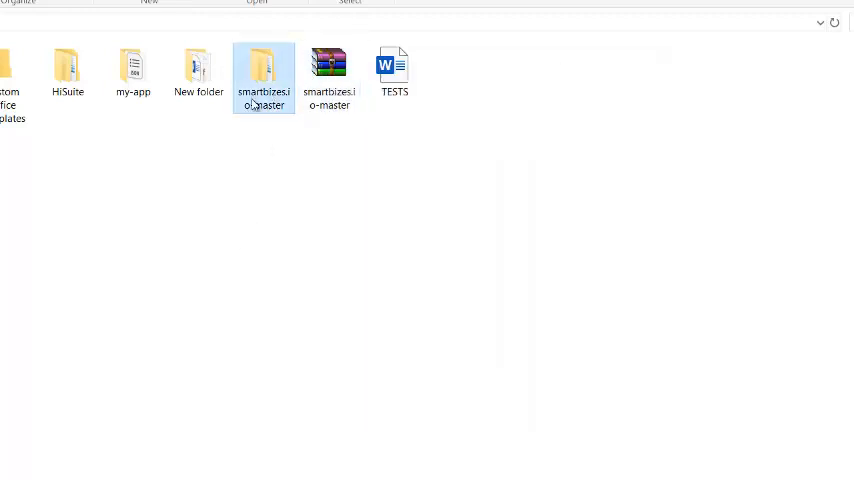
{"action": "double_click", "coordinate": [264, 70]}
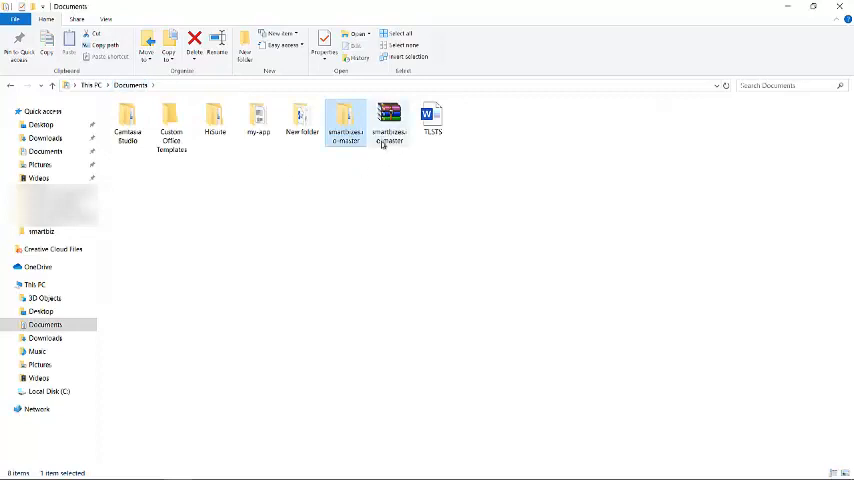
Step: Check the Route 53 domain page shows the speedydns.net name servers
{"action": "left_click", "coordinate": [388, 120]}
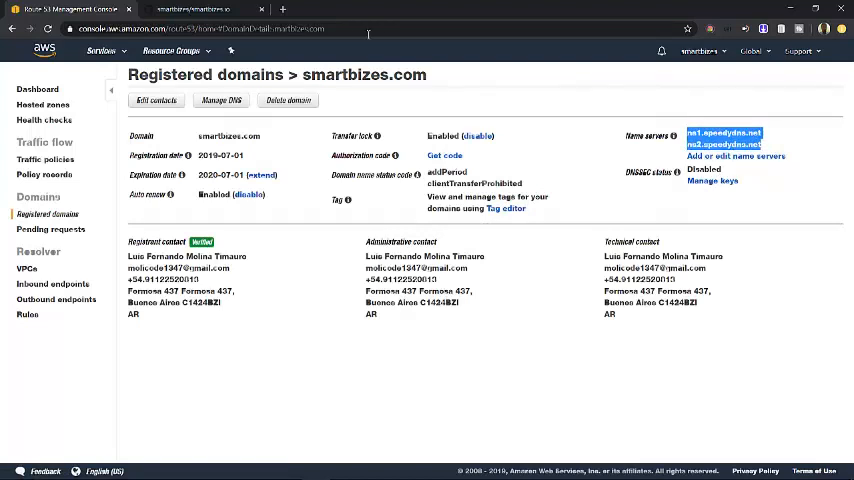
{"action": "left_click", "coordinate": [200, 8]}
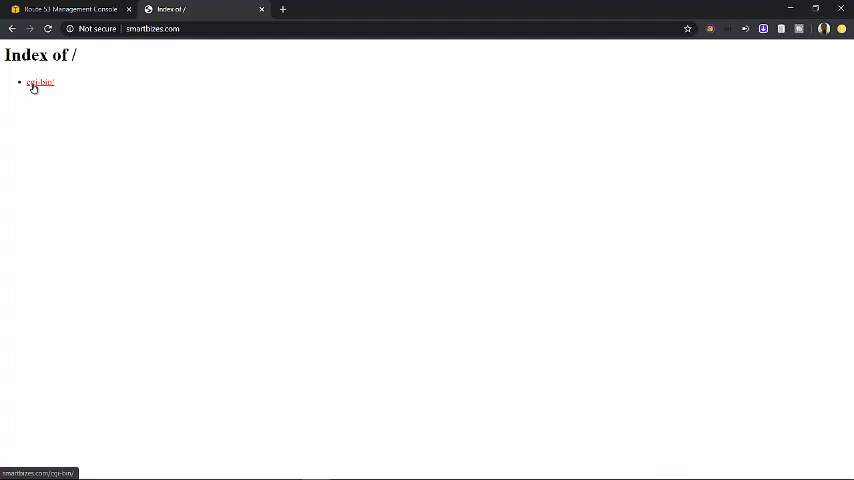
Step: Try the cgi-bin link on smartbizes.com, go back to Index of /, then return to the hosting notes
{"action": "left_click", "coordinate": [40, 82]}
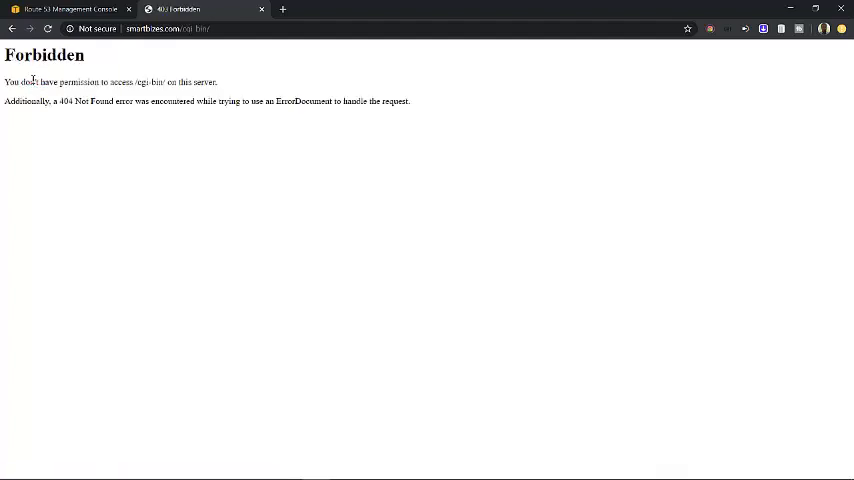
{"action": "left_click", "coordinate": [12, 28]}
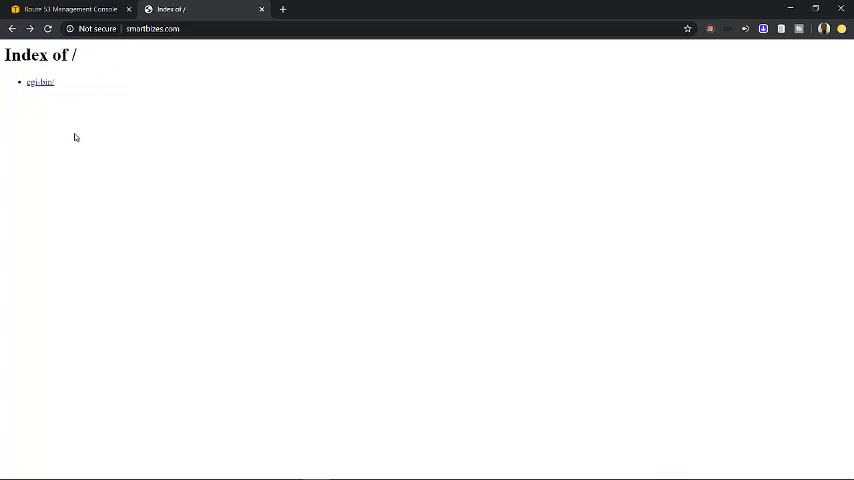
{"action": "mouse_move", "coordinate": [240, 238]}
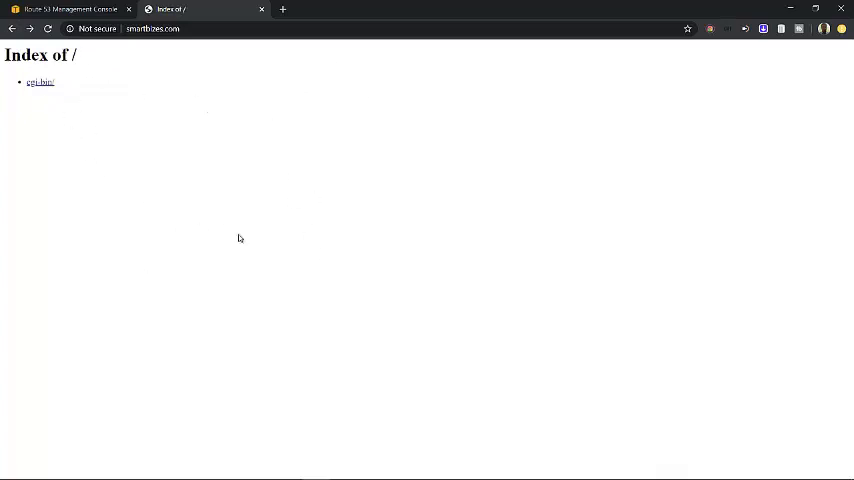
{"action": "mouse_move", "coordinate": [308, 128]}
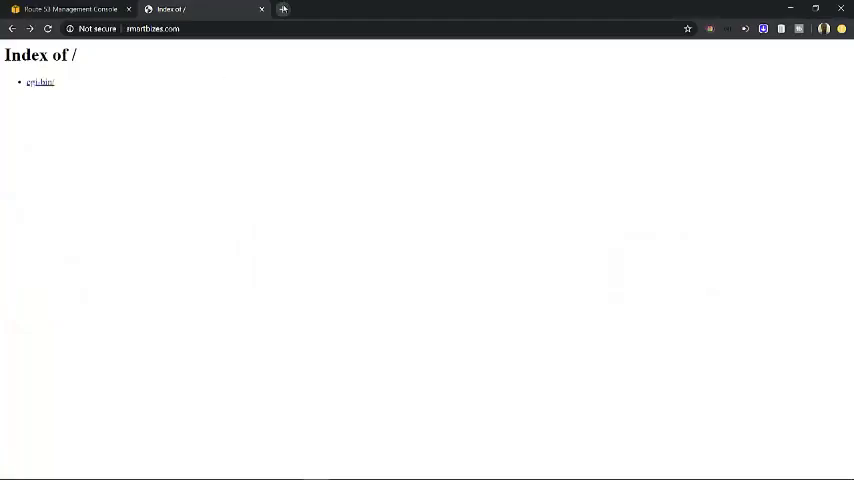
{"action": "left_click", "coordinate": [284, 8]}
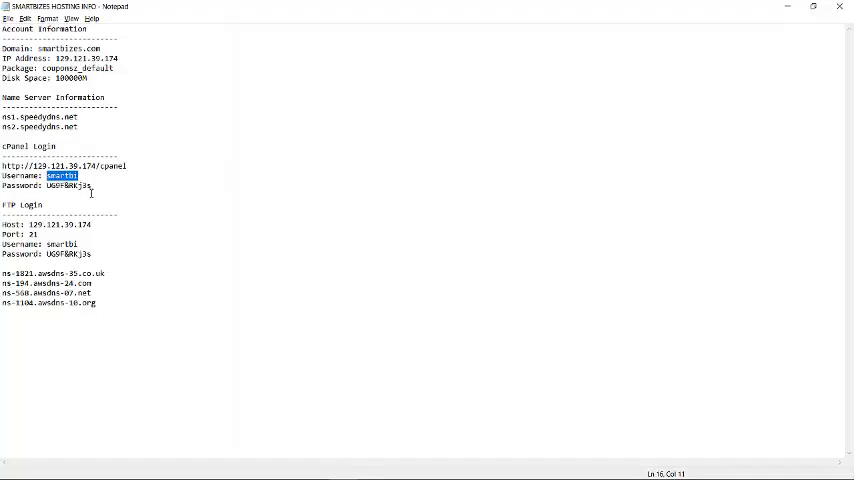
Step: Log in to cPanel with the saved username and password and go to File Manager
{"action": "double_click", "coordinate": [70, 186]}
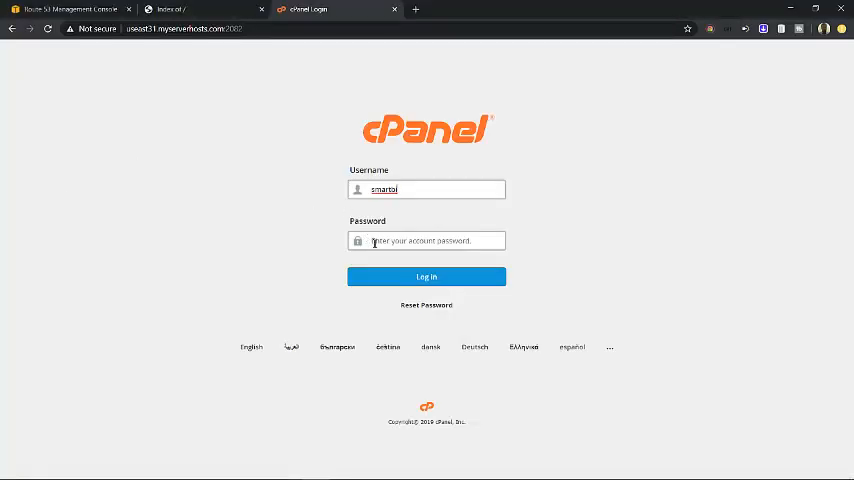
{"action": "left_click", "coordinate": [426, 276]}
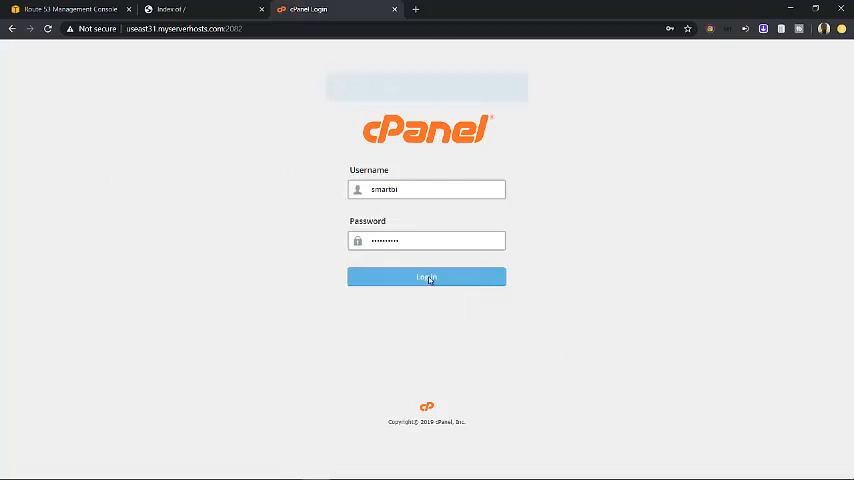
{"action": "left_click", "coordinate": [426, 276]}
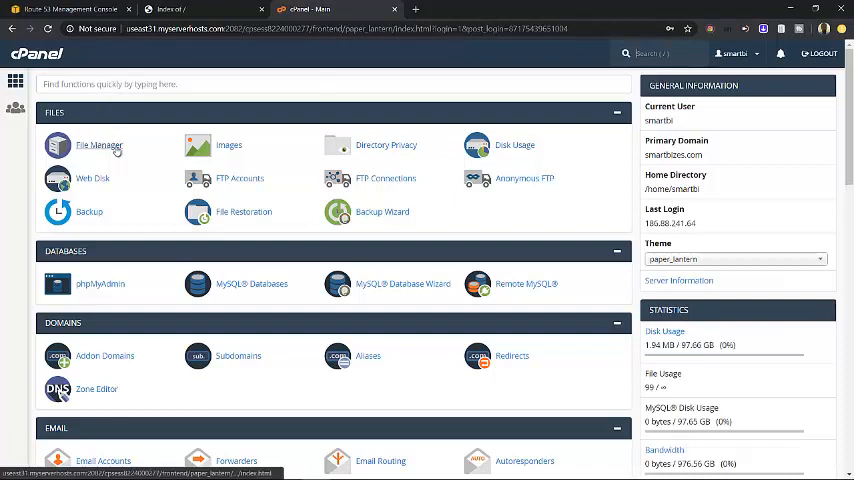
{"action": "left_click", "coordinate": [98, 144]}
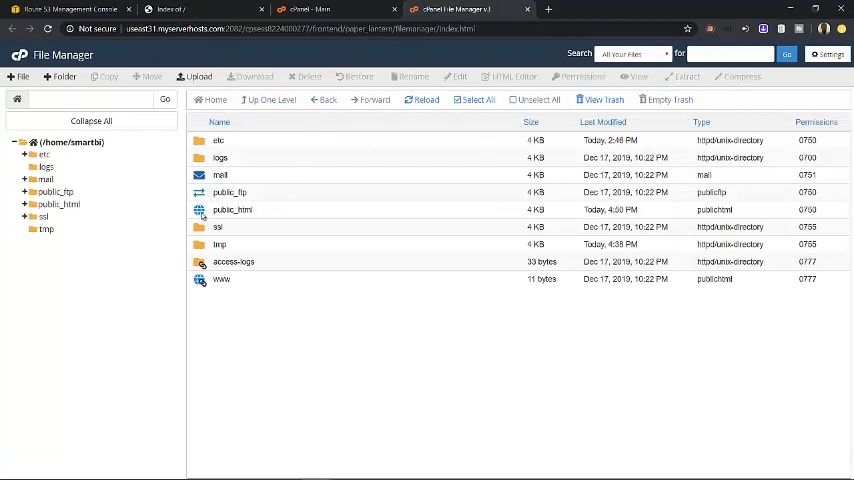
Step: Enter public_html (only cgi-bin inside) and reload smartbizes.com, which still serves the Index of / listing
{"action": "double_click", "coordinate": [232, 208]}
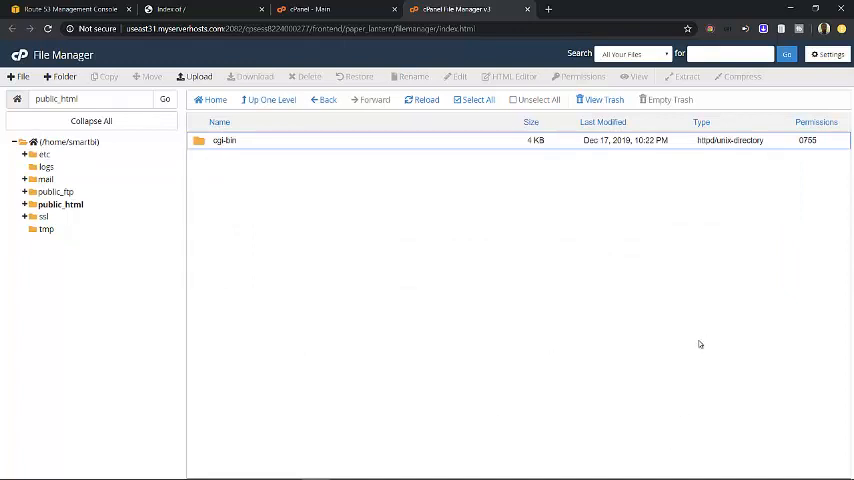
{"action": "mouse_move", "coordinate": [182, 148]}
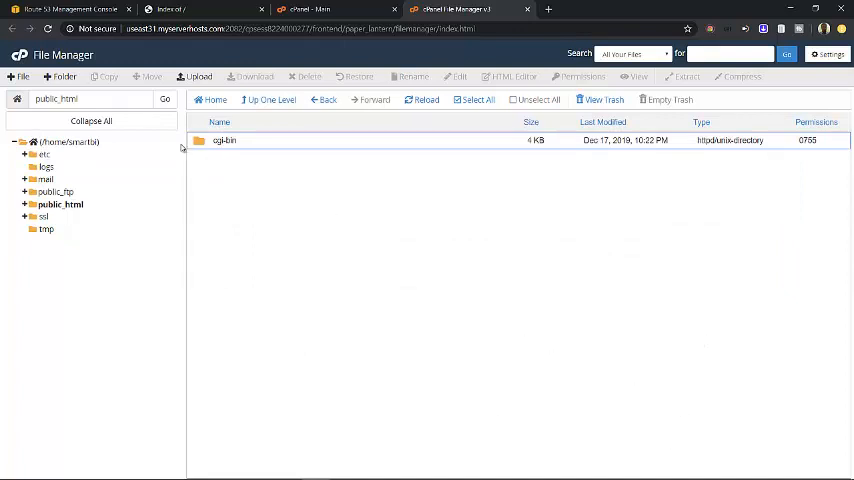
{"action": "left_click", "coordinate": [196, 8]}
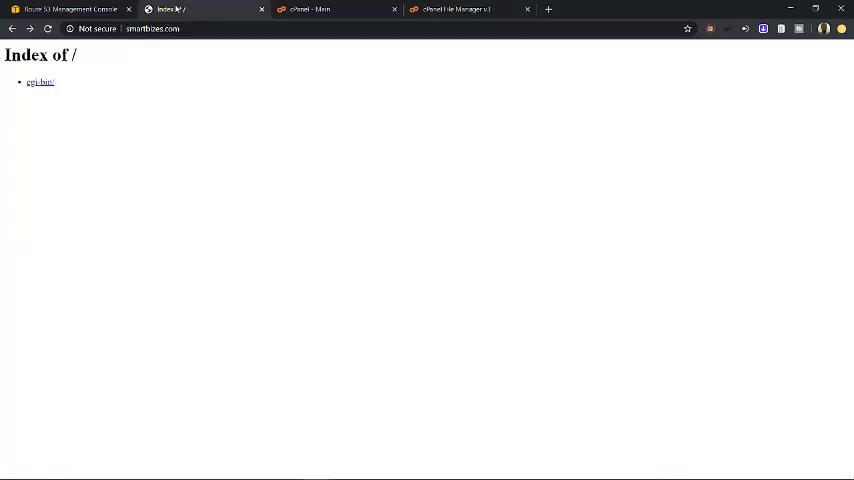
{"action": "left_click", "coordinate": [40, 82]}
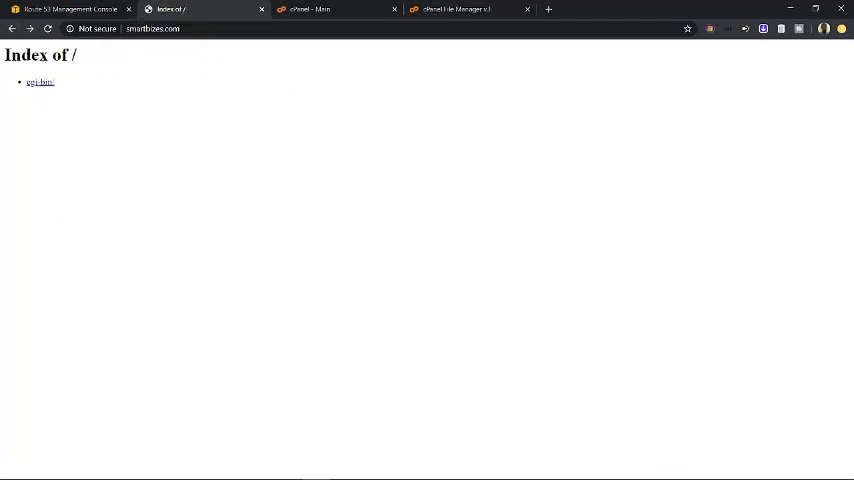
{"action": "left_click", "coordinate": [470, 8]}
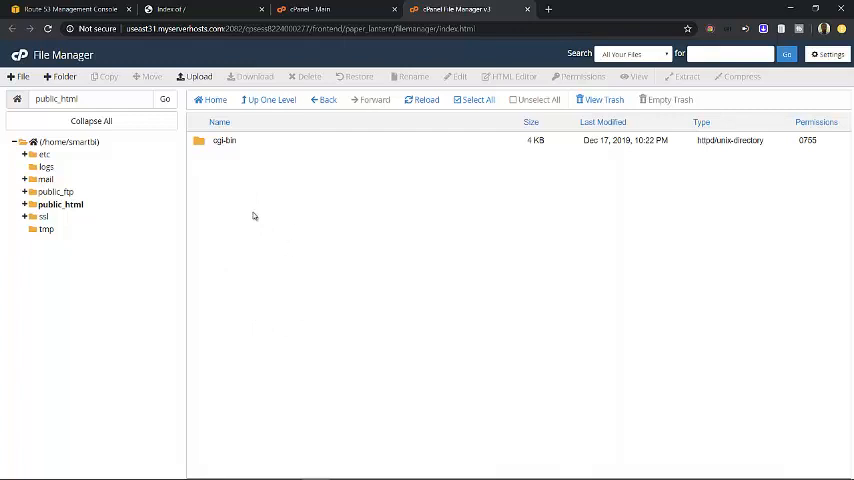
{"action": "mouse_move", "coordinate": [224, 206]}
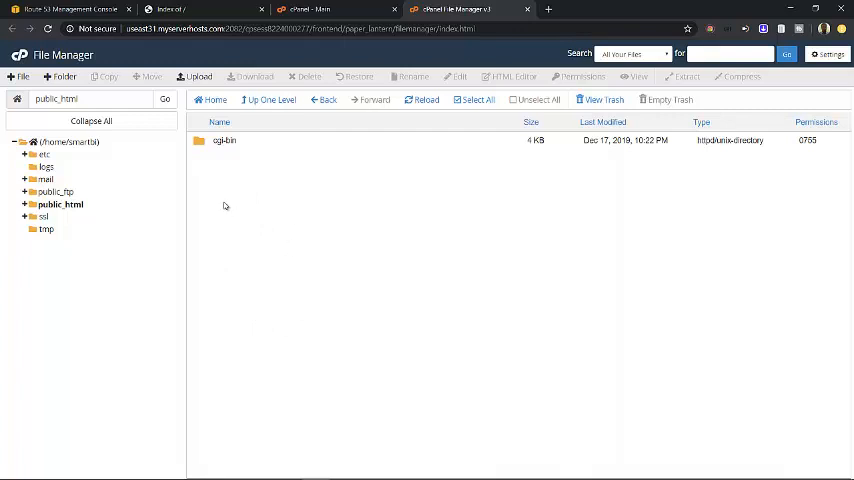
Step: Create a new file named index.html in public_html
{"action": "left_click", "coordinate": [22, 76]}
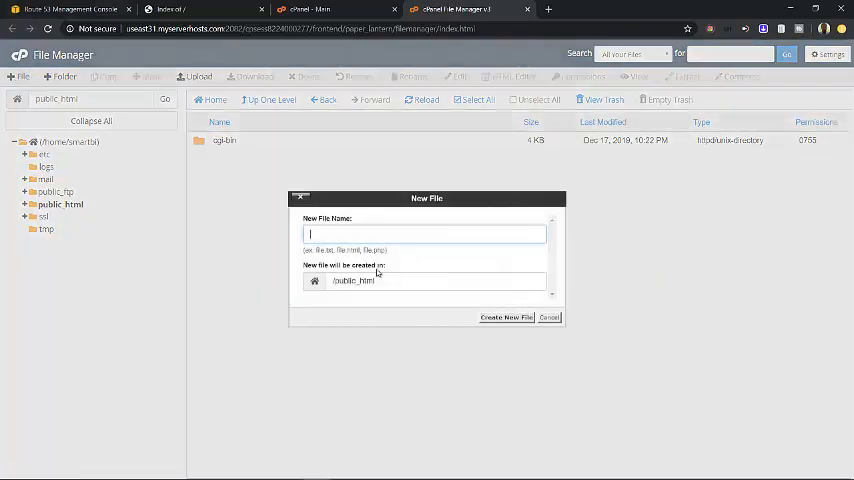
{"action": "type", "text": "index."}
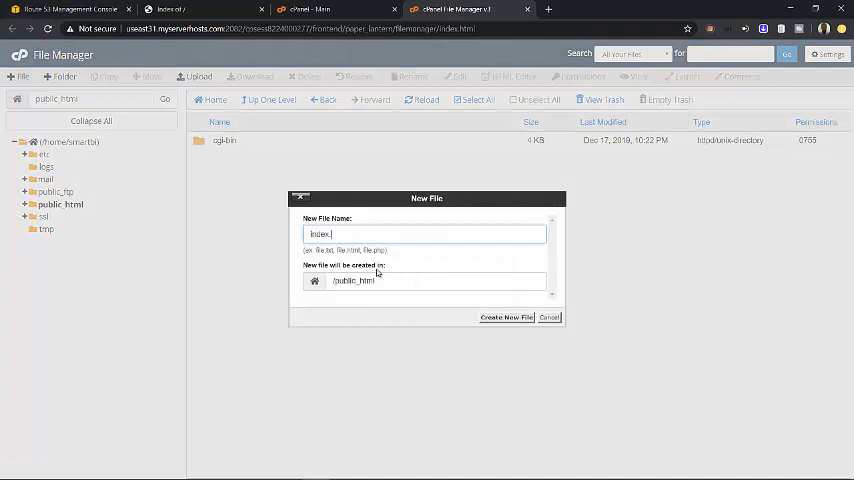
{"action": "type", "text": "html"}
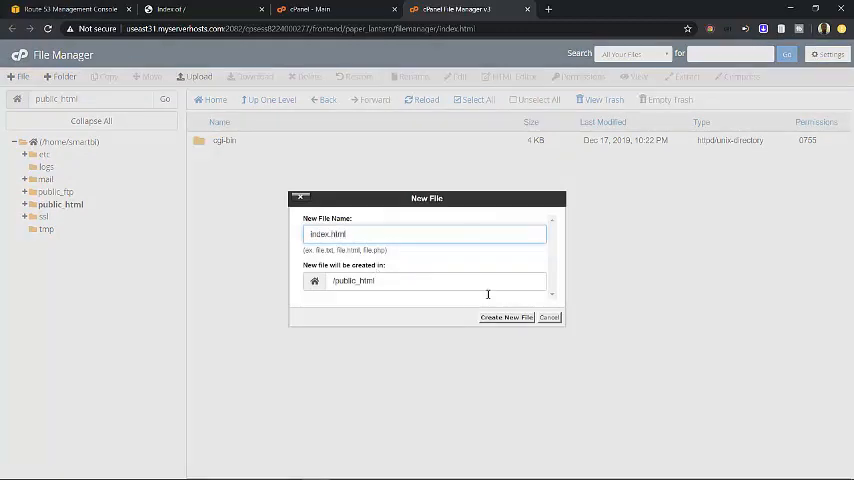
{"action": "left_click", "coordinate": [506, 316]}
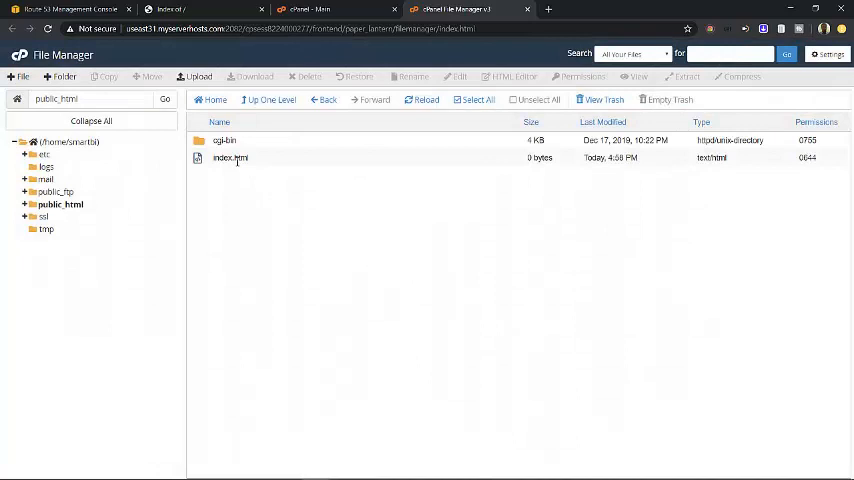
Step: Select index.html and bring it up in the code editor
{"action": "left_click", "coordinate": [230, 158]}
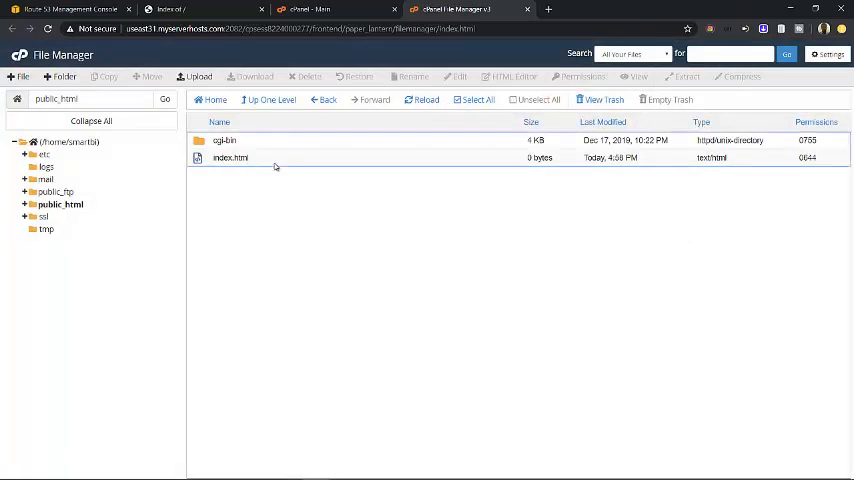
{"action": "left_click", "coordinate": [230, 156]}
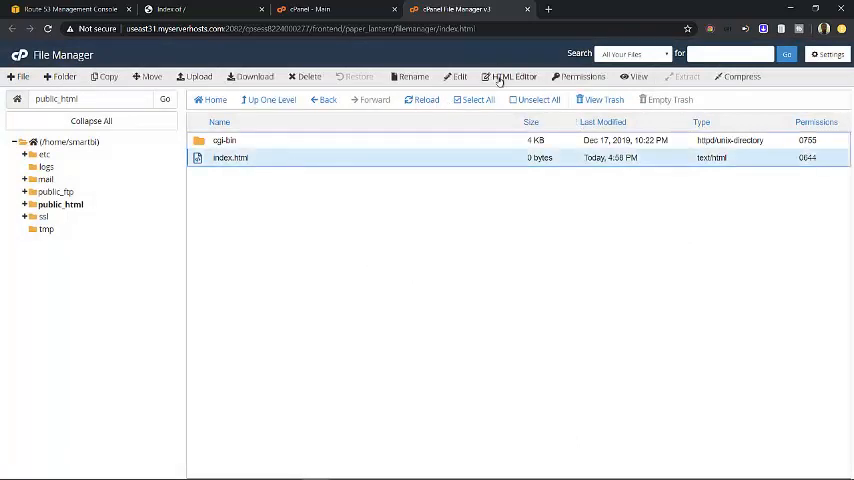
{"action": "left_click", "coordinate": [512, 76]}
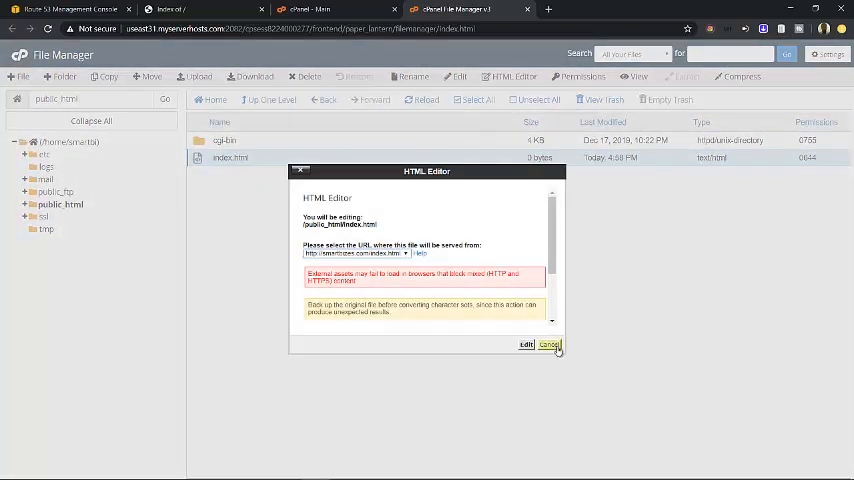
{"action": "left_click", "coordinate": [526, 344]}
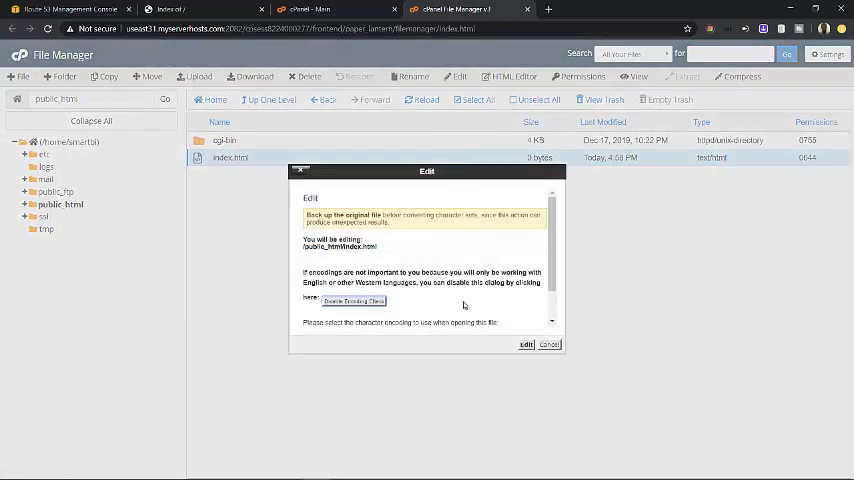
{"action": "left_click", "coordinate": [524, 344]}
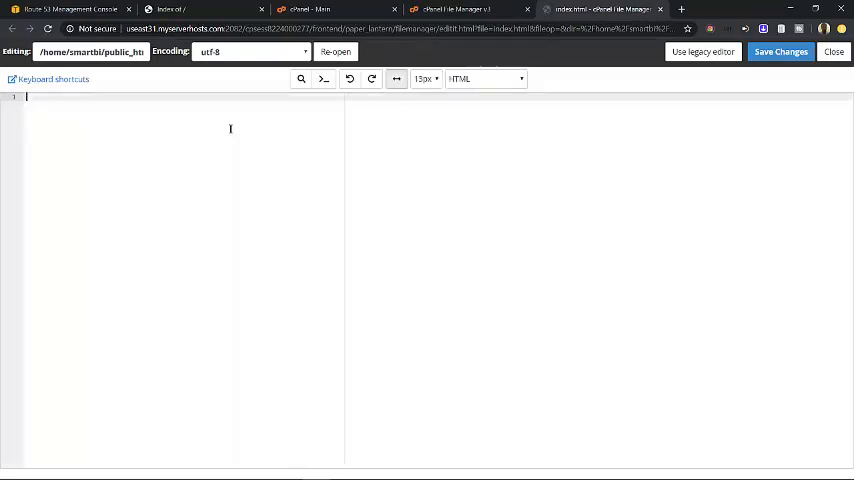
Step: Add a Hello world! heading line of HTML to index.html, save it and return to the file list
{"action": "type", "text": "<h1>Hello world!</h1>"}
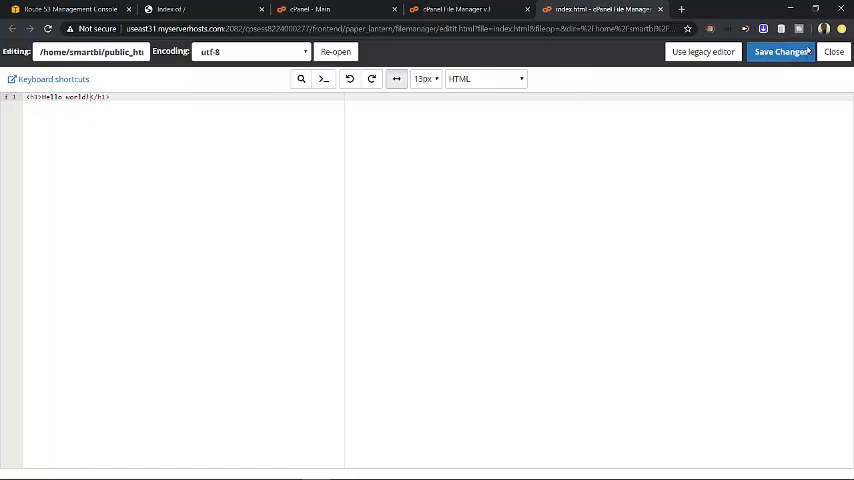
{"action": "left_click", "coordinate": [780, 52]}
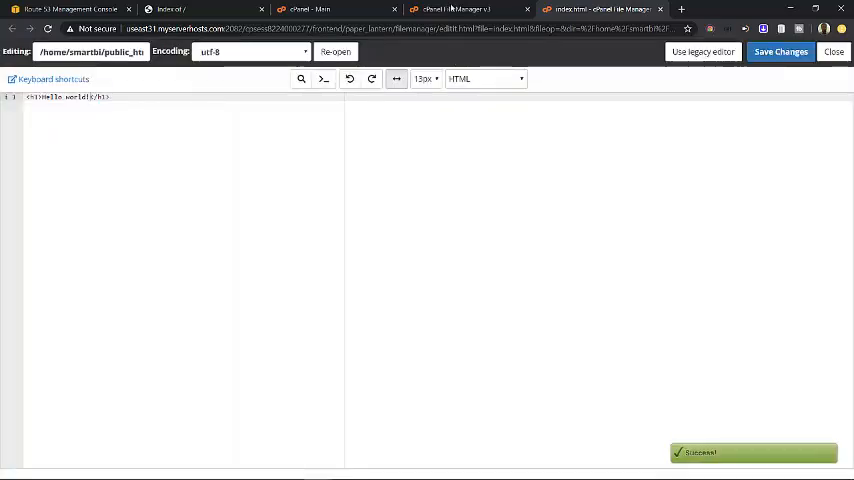
{"action": "left_click", "coordinate": [832, 52]}
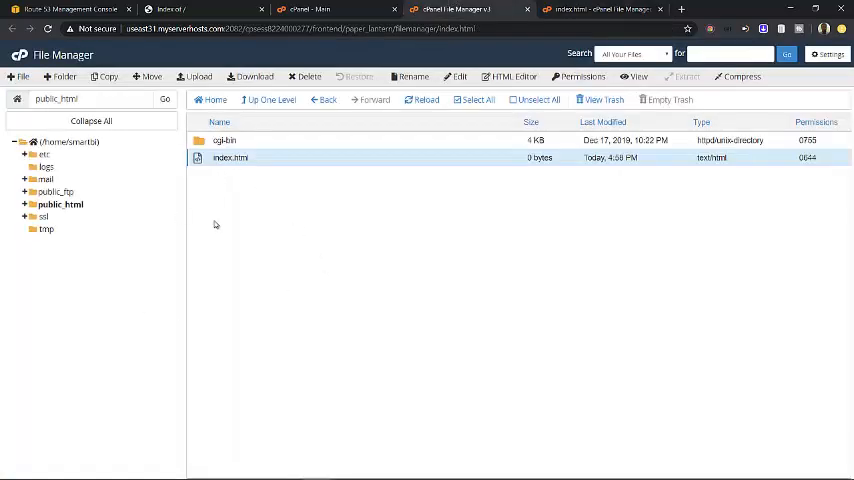
Step: Load smartbizes.com so the live site shows the Hello world! heading
{"action": "double_click", "coordinate": [230, 158]}
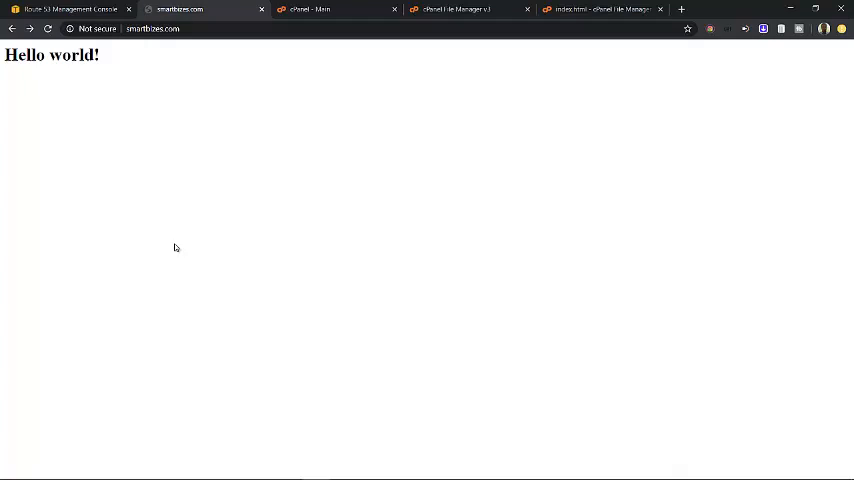
{"action": "mouse_move", "coordinate": [104, 70]}
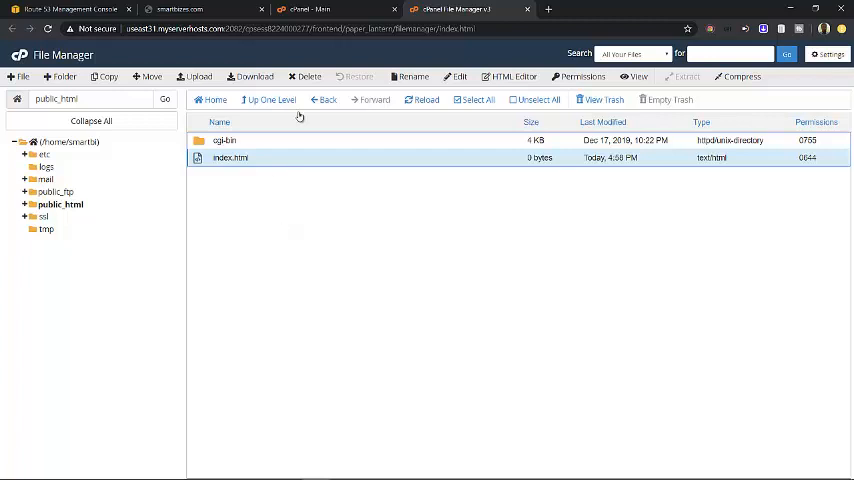
Step: Delete index.html permanently, skipping the trash, leaving only cgi-bin in public_html
{"action": "left_click", "coordinate": [308, 76]}
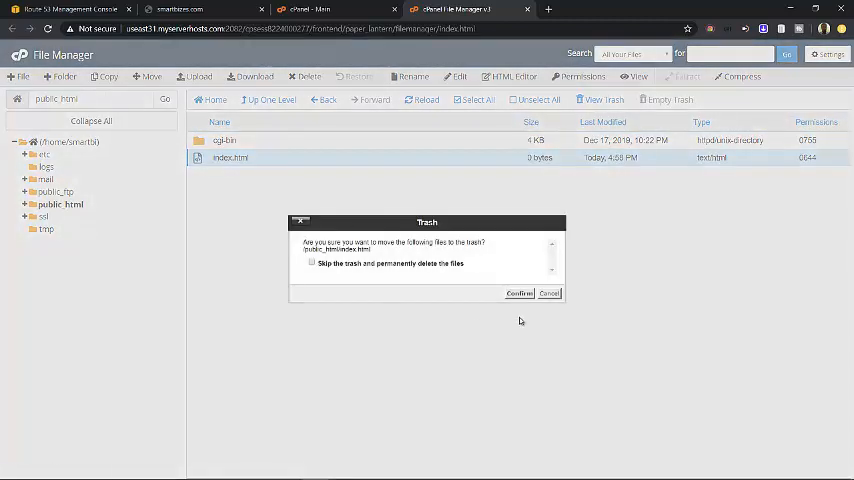
{"action": "left_click", "coordinate": [312, 264]}
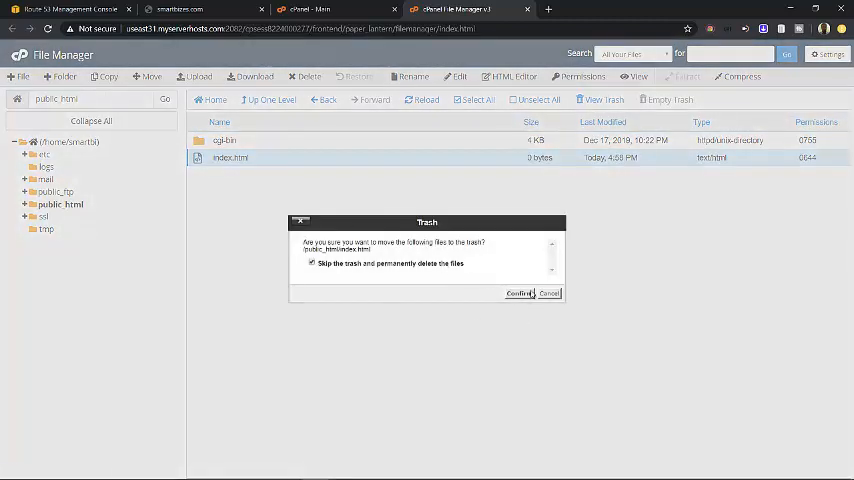
{"action": "left_click", "coordinate": [520, 292]}
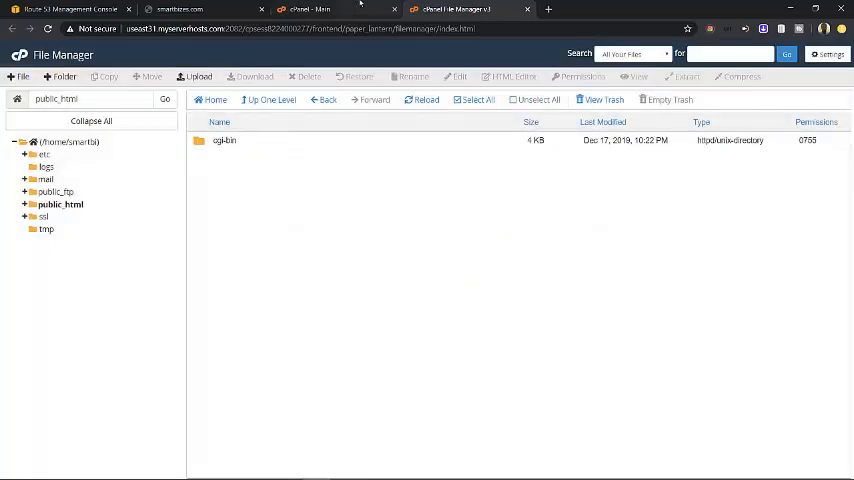
{"action": "mouse_move", "coordinate": [310, 10]}
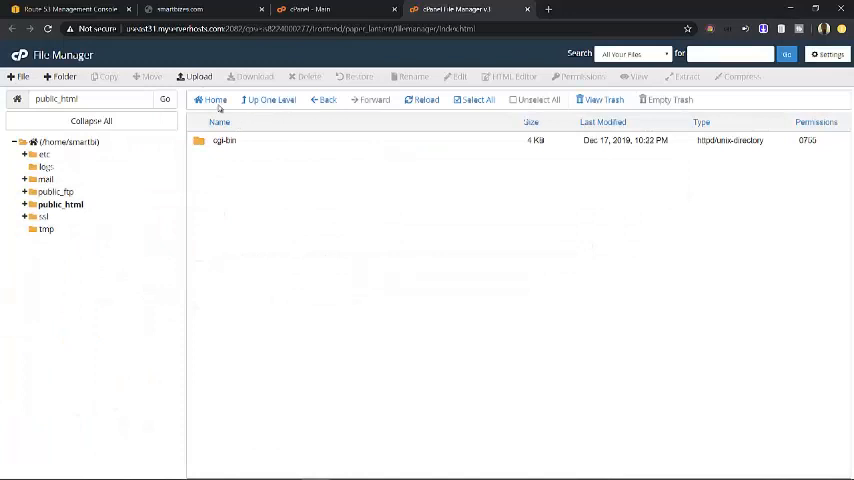
Step: Upload smartbizes.io-master.zip from Documents into public_html
{"action": "left_click", "coordinate": [200, 76]}
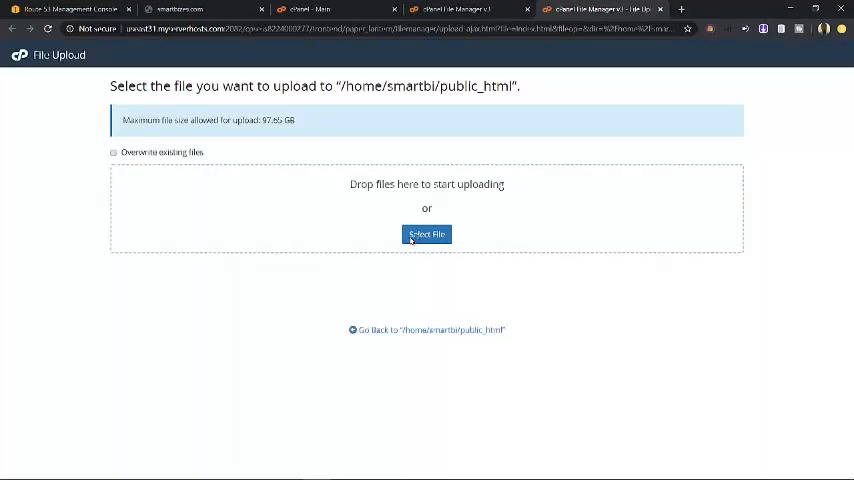
{"action": "left_click", "coordinate": [428, 234]}
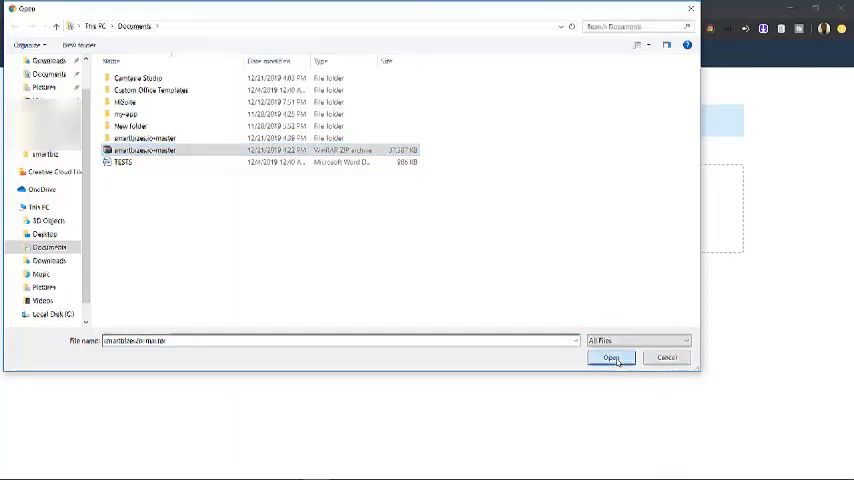
{"action": "left_click", "coordinate": [612, 358]}
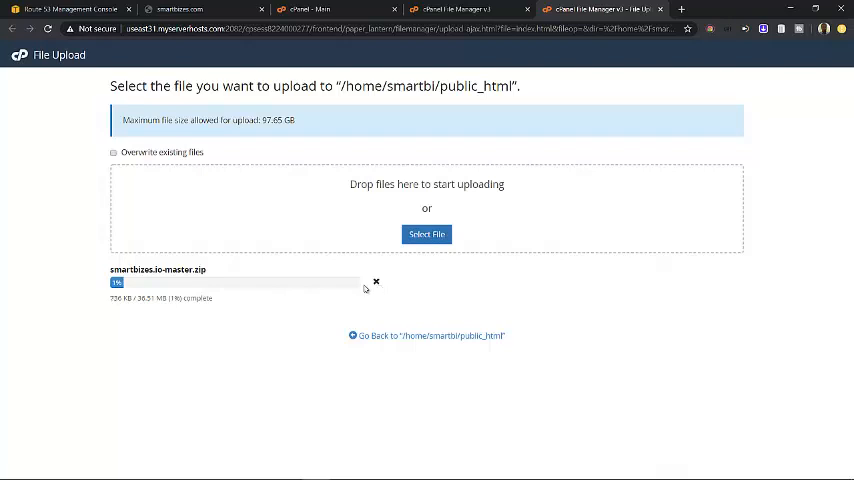
{"action": "mouse_move", "coordinate": [392, 256]}
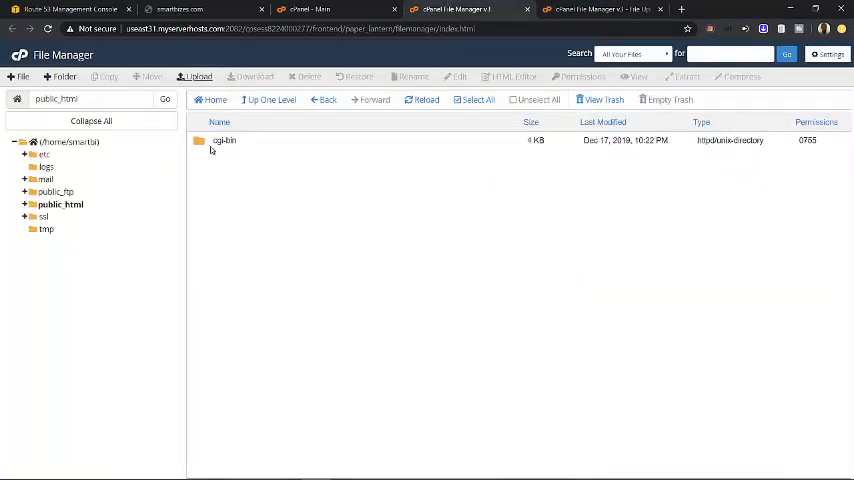
{"action": "mouse_move", "coordinate": [230, 156]}
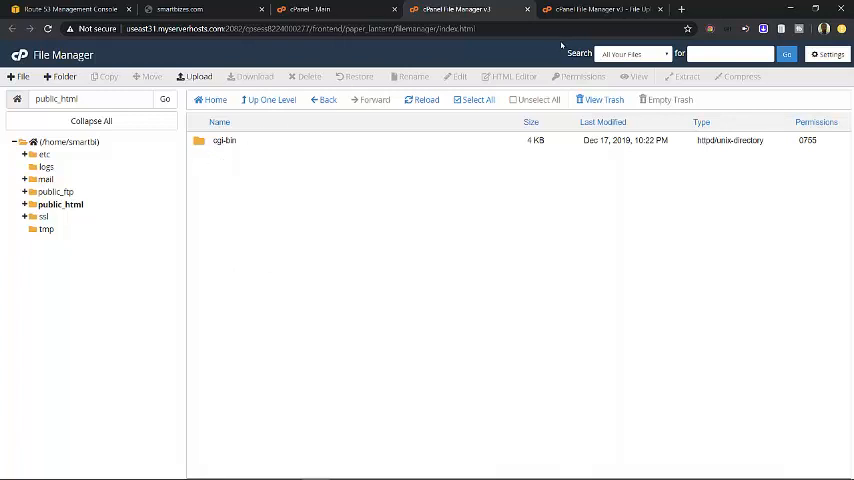
{"action": "mouse_move", "coordinate": [688, 76]}
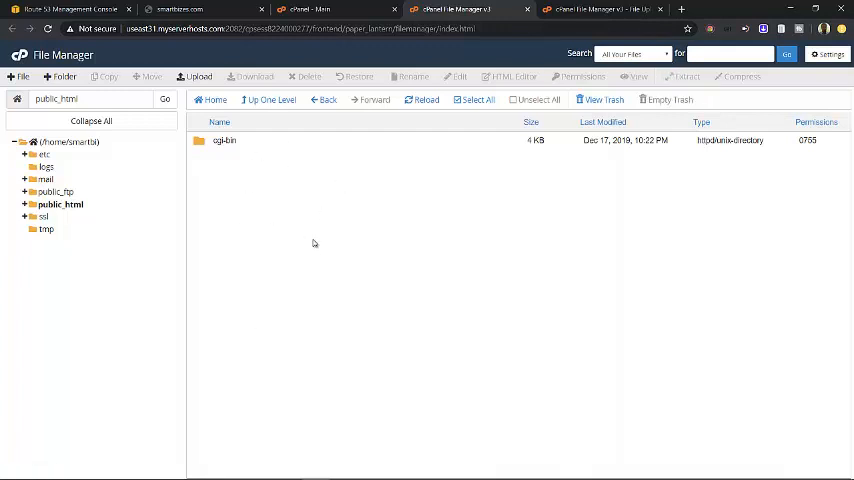
{"action": "mouse_move", "coordinate": [374, 260]}
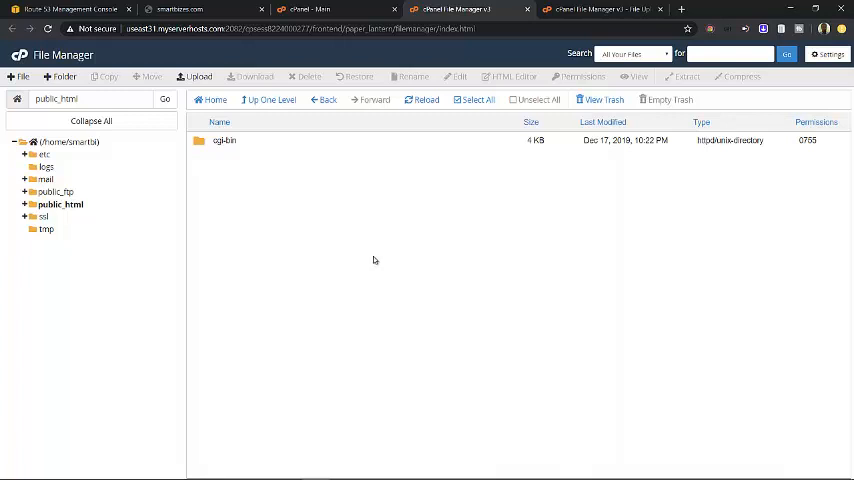
{"action": "mouse_move", "coordinate": [460, 8]}
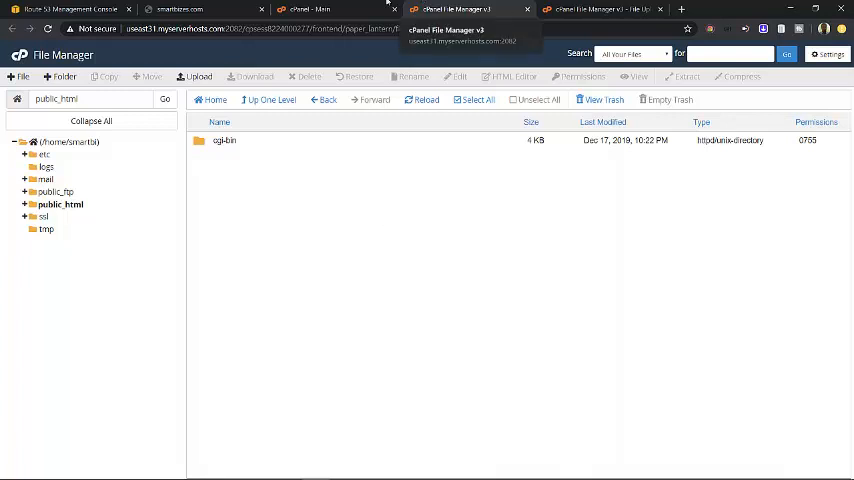
Step: Cancel the smartbizes.io-master.zip upload and go back to the public_html listing
{"action": "left_click", "coordinate": [198, 76]}
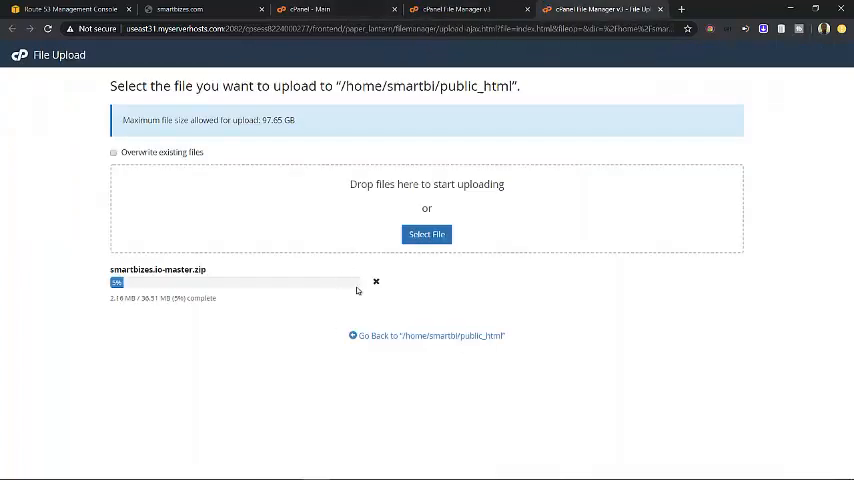
{"action": "left_click", "coordinate": [376, 280]}
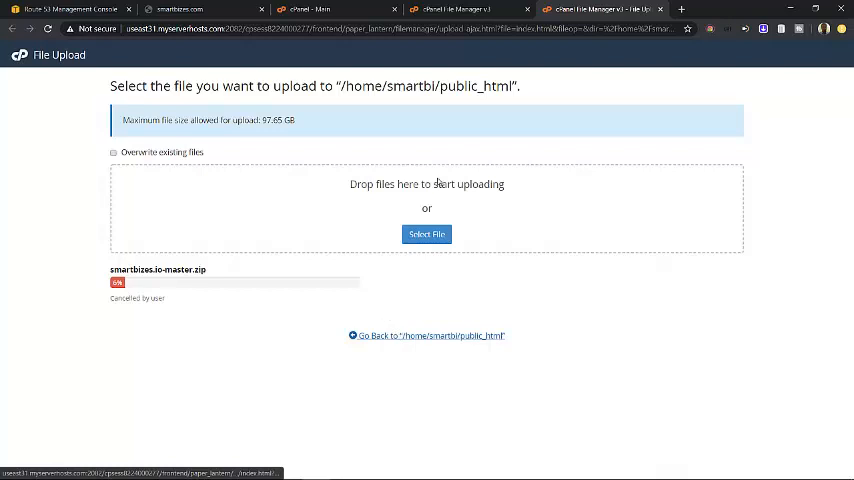
{"action": "mouse_move", "coordinate": [436, 336]}
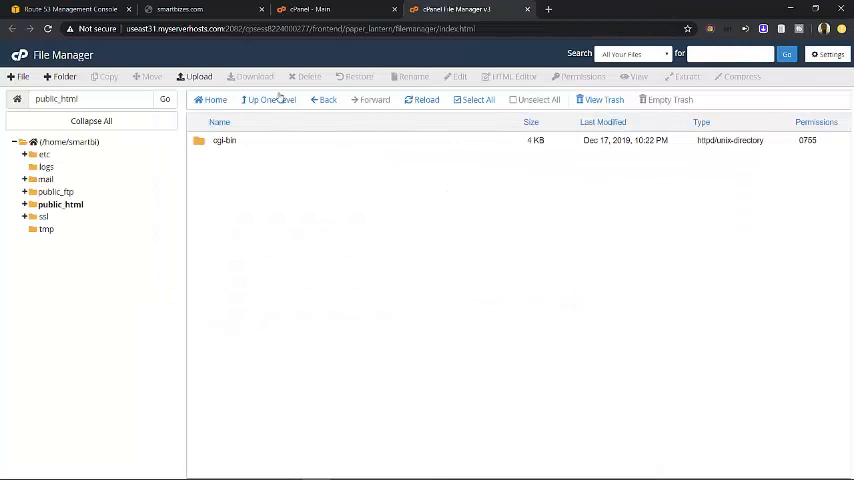
{"action": "mouse_move", "coordinate": [276, 404]}
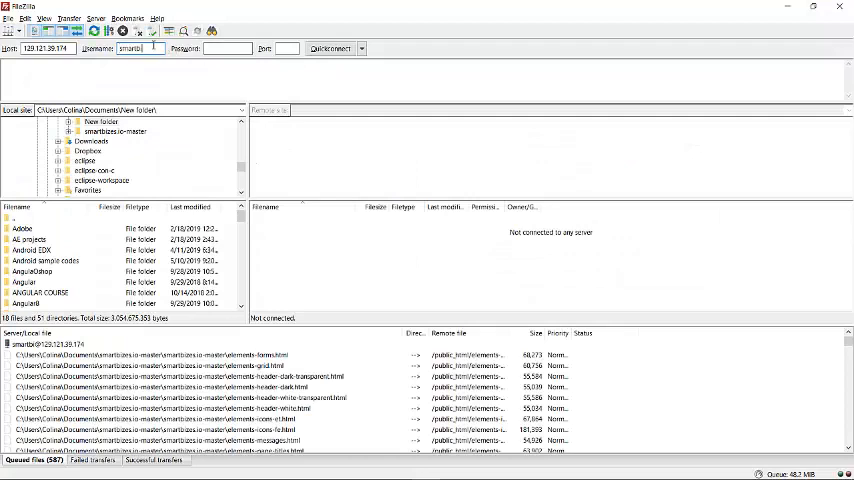
Step: Quickconnect to the hosting server on port 21 and accept the certificate prompt
{"action": "key", "text": "alt+tab"}
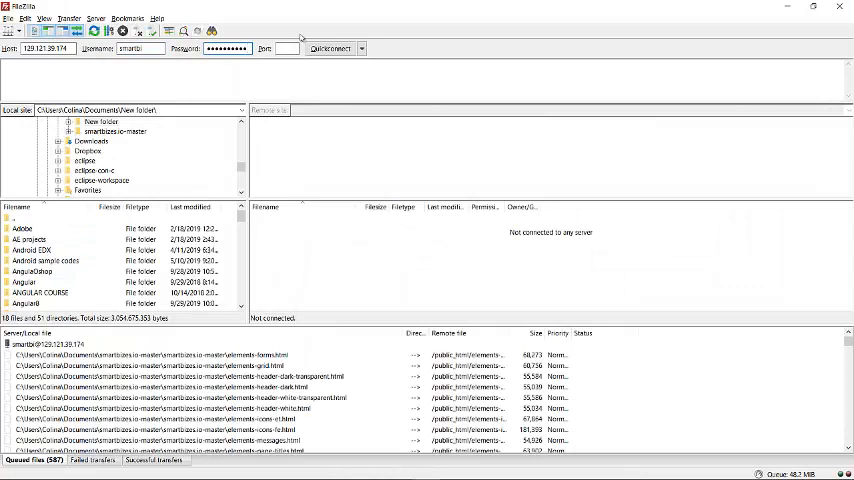
{"action": "mouse_move", "coordinate": [288, 48]}
{"action": "type", "text": "21"}
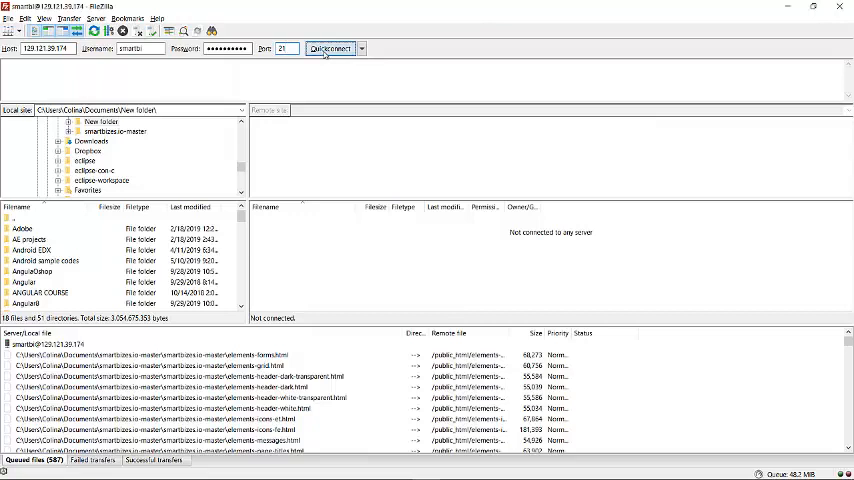
{"action": "left_click", "coordinate": [330, 48]}
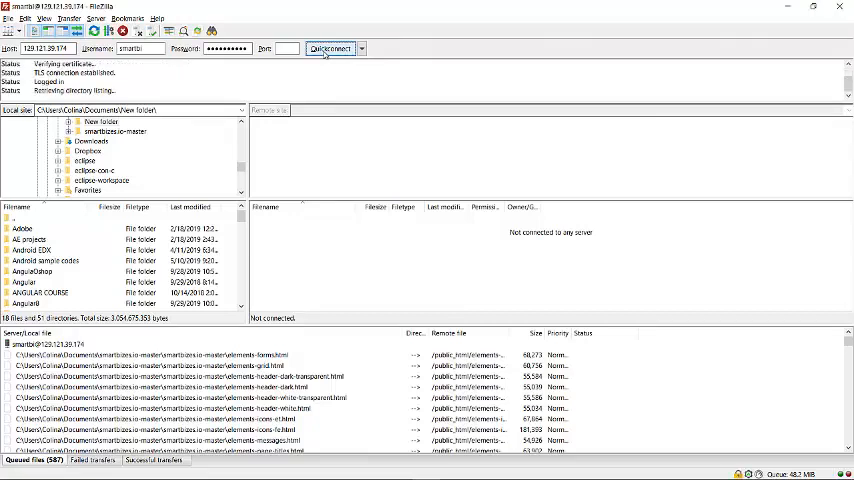
{"action": "left_click", "coordinate": [330, 48]}
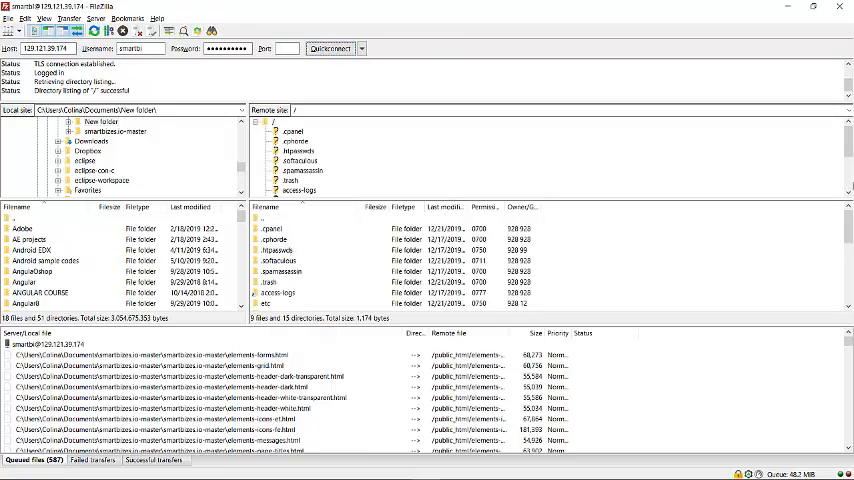
Step: Check the home folder in cPanel, then enter the remote public_html folder in FileZilla
{"action": "scroll", "scroll_direction": "down", "scroll_amount": 3}
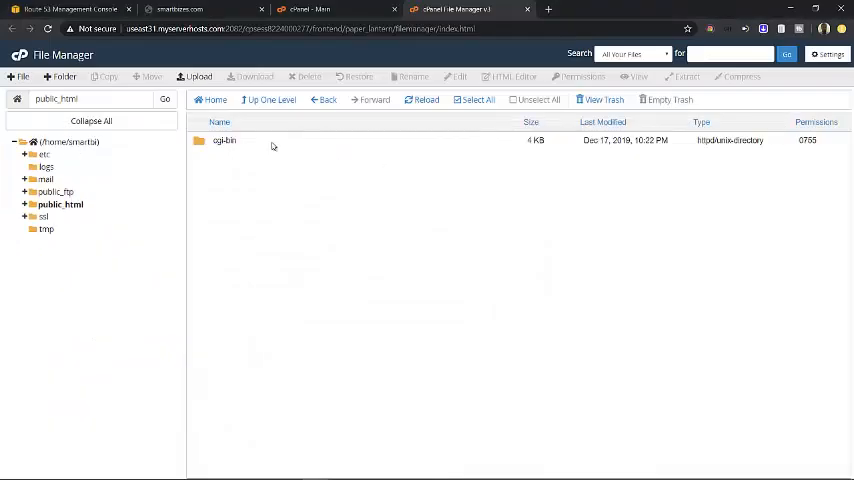
{"action": "left_click", "coordinate": [72, 142]}
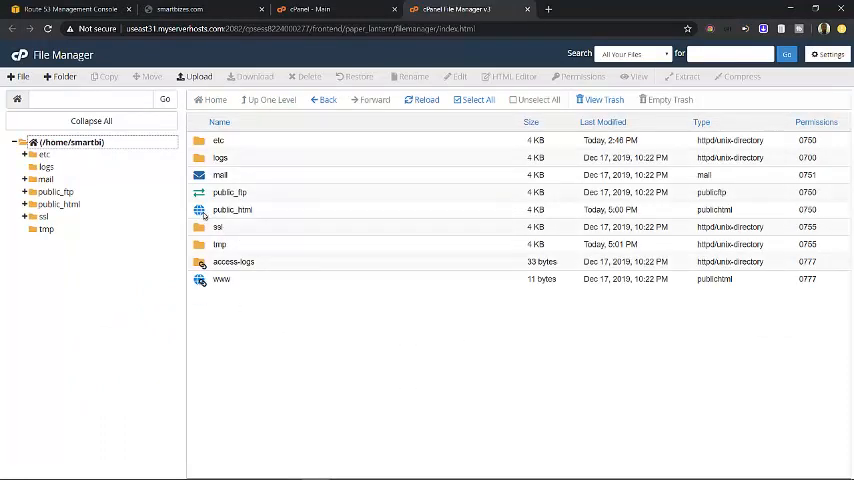
{"action": "double_click", "coordinate": [232, 210]}
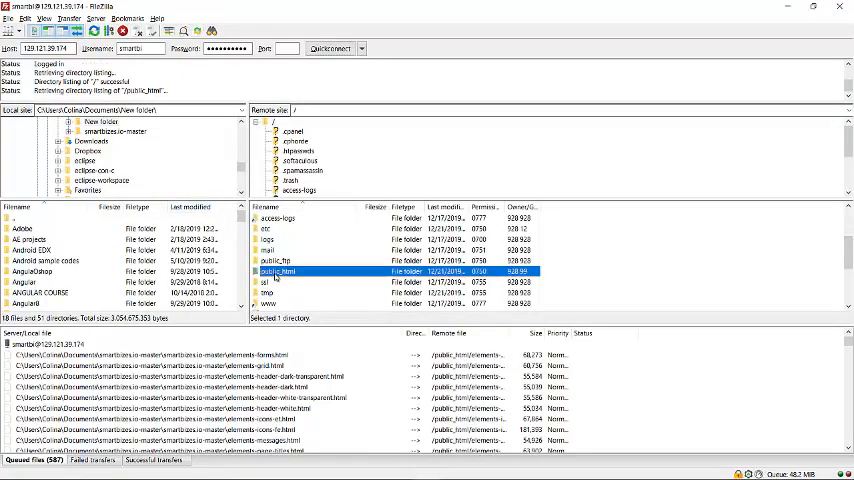
{"action": "double_click", "coordinate": [284, 272]}
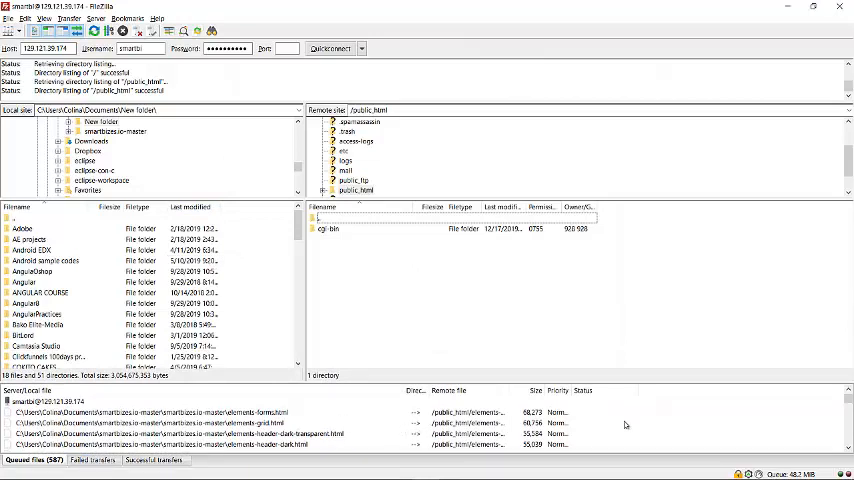
{"action": "mouse_move", "coordinate": [76, 288]}
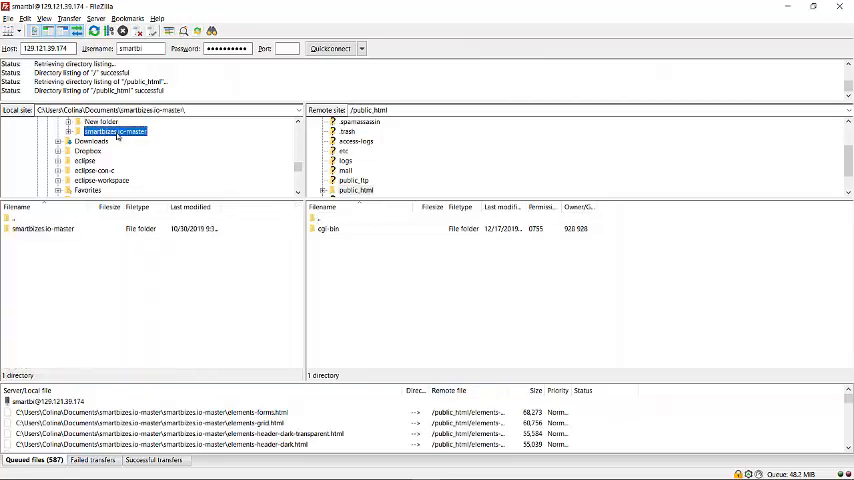
Step: Select all files in the inner smartbizes-in-master folder and drag them into remote public_html
{"action": "double_click", "coordinate": [116, 132]}
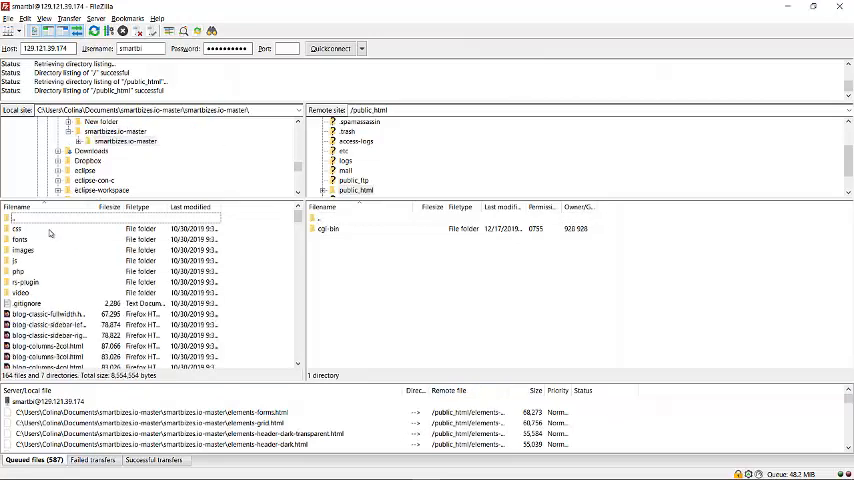
{"action": "left_click", "coordinate": [18, 228]}
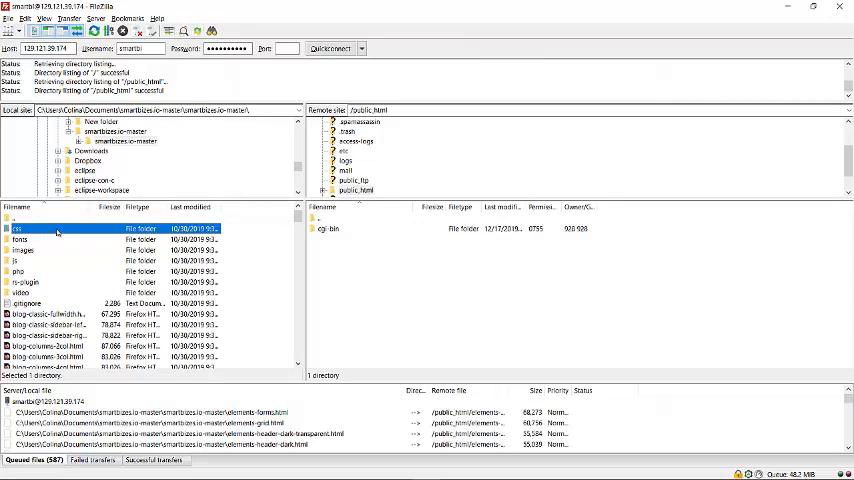
{"action": "scroll", "scroll_direction": "down", "scroll_amount": 3}
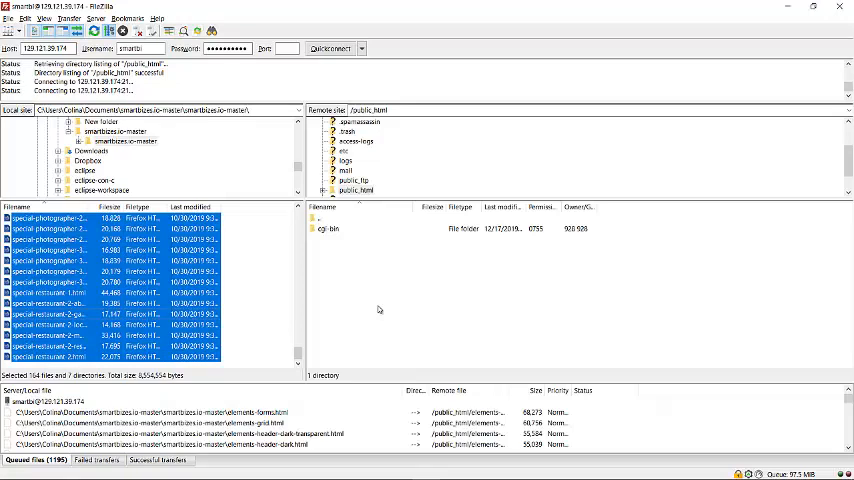
{"action": "mouse_move", "coordinate": [364, 242]}
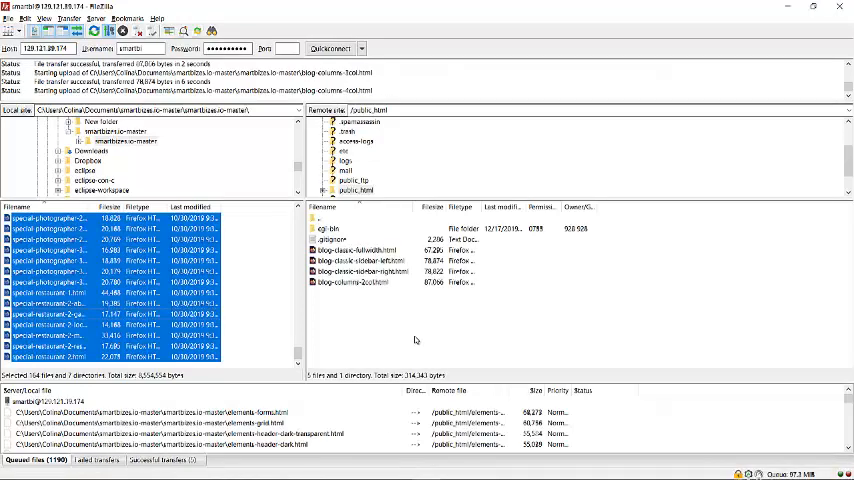
{"action": "mouse_move", "coordinate": [480, 352]}
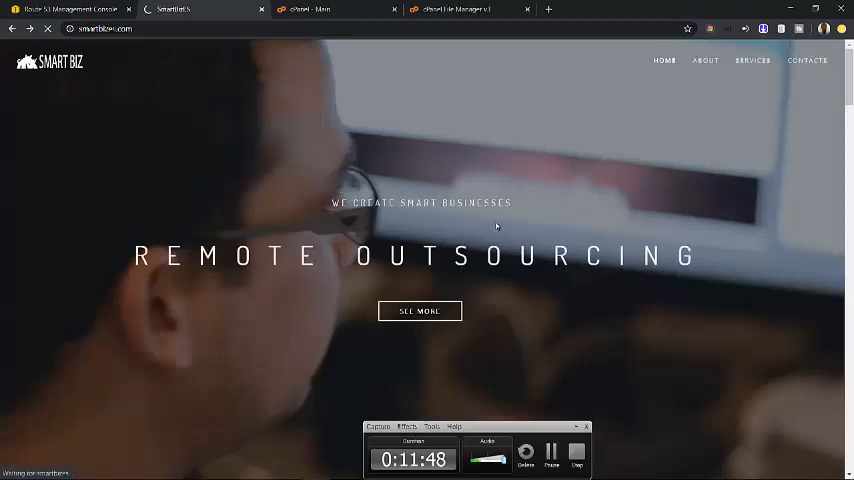
Step: Scroll smartbizes.com through the Services, map and newsletter sections to the contact form
{"action": "scroll", "scroll_direction": "down", "scroll_amount": 3}
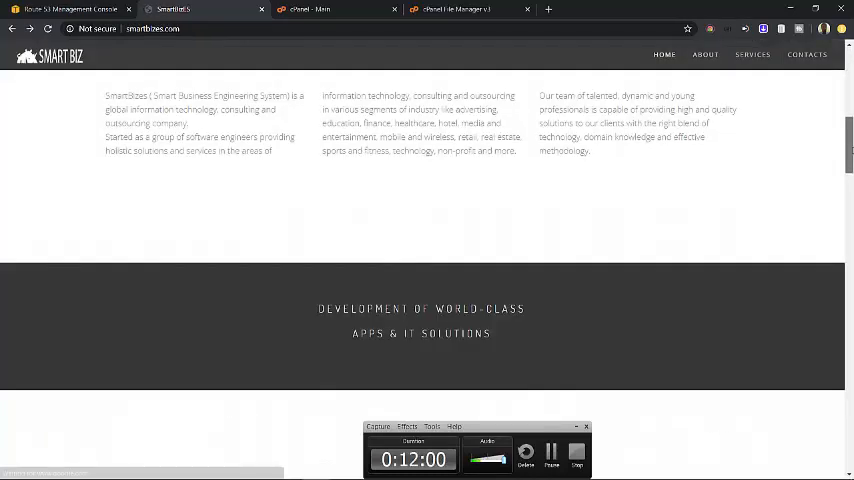
{"action": "scroll", "scroll_direction": "down", "scroll_amount": 3}
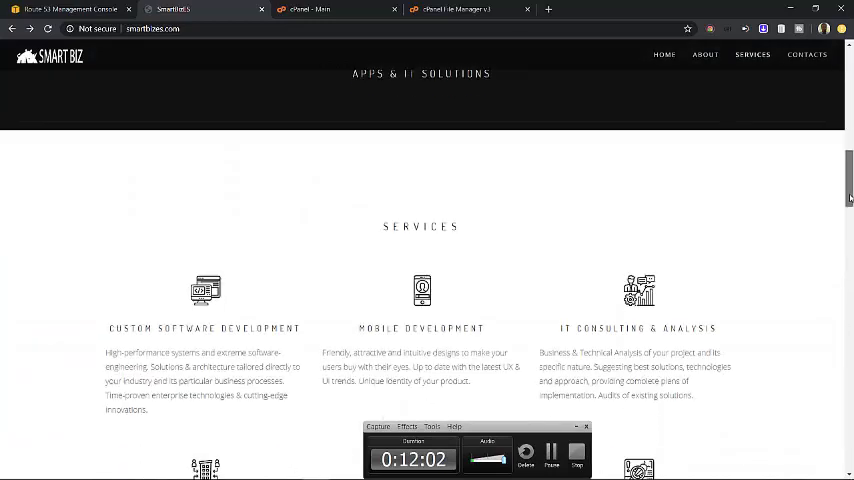
{"action": "scroll", "scroll_direction": "down", "scroll_amount": 3}
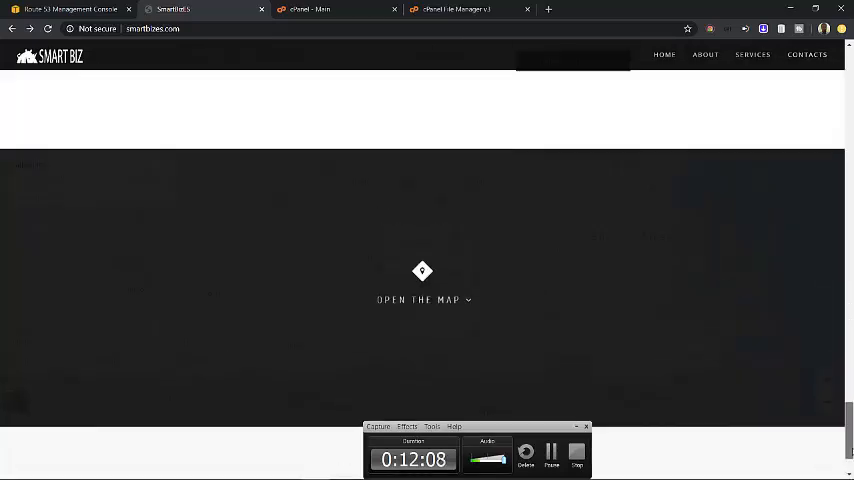
{"action": "left_click", "coordinate": [424, 300]}
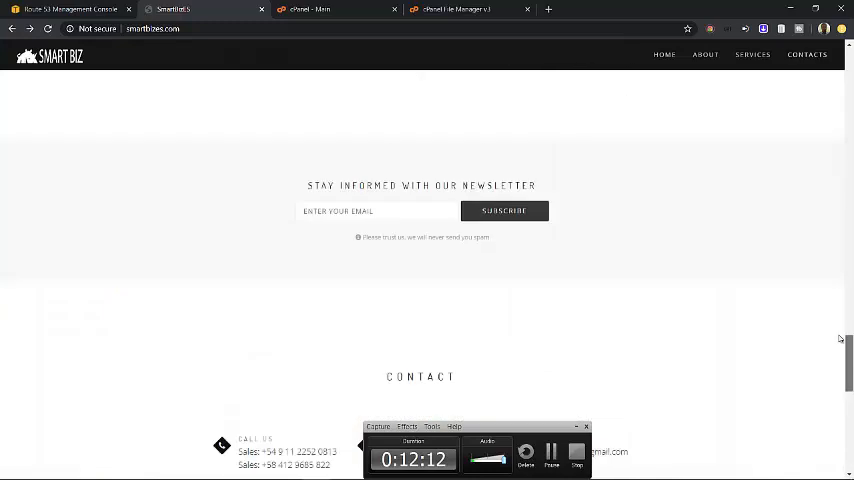
{"action": "scroll", "scroll_direction": "down", "scroll_amount": 3}
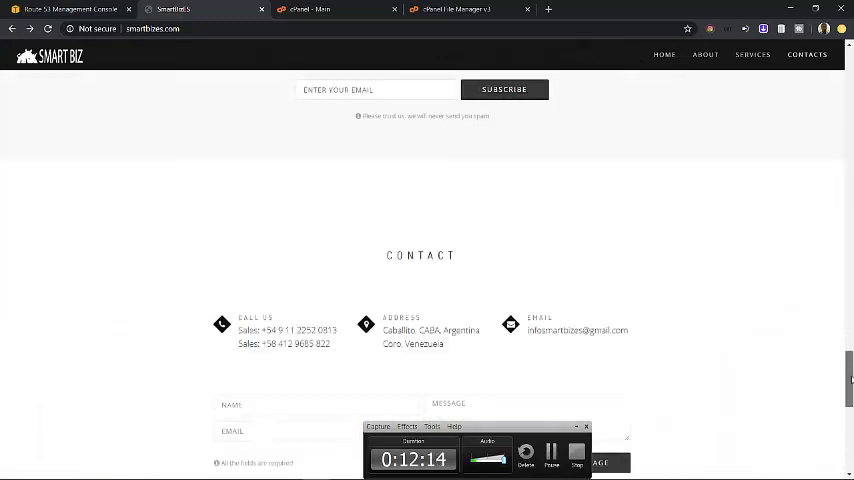
{"action": "scroll", "scroll_direction": "down", "scroll_amount": 3}
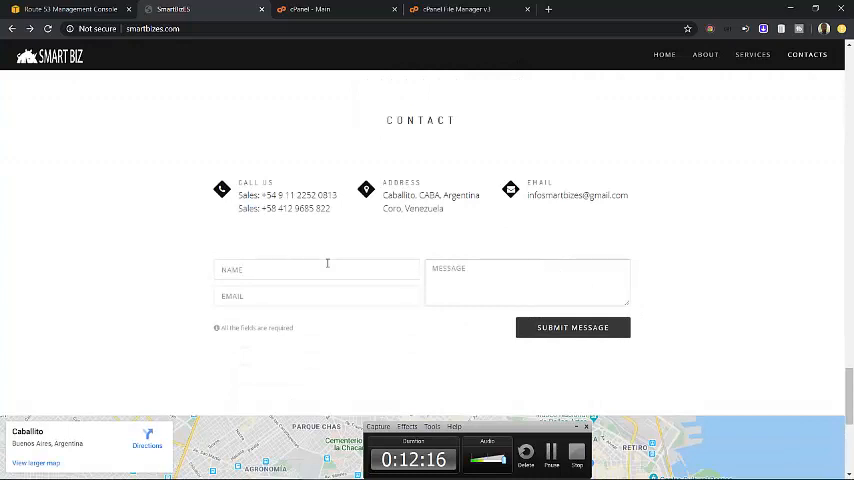
Step: Try the contact form's email and message fields, then return to the cPanel File Manager tab
{"action": "left_click", "coordinate": [316, 296]}
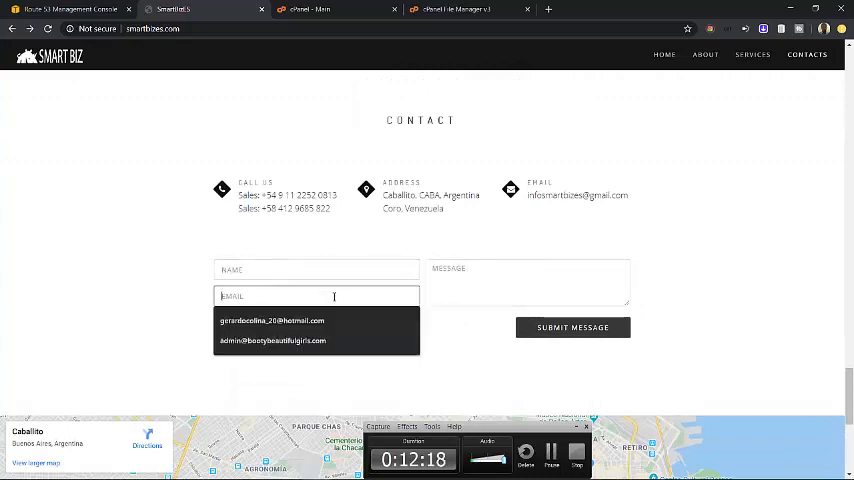
{"action": "left_click", "coordinate": [528, 282]}
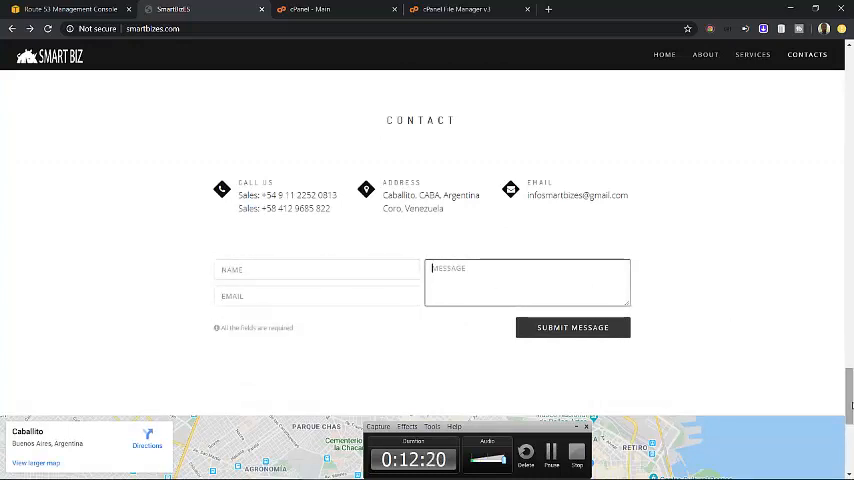
{"action": "scroll", "scroll_direction": "up", "scroll_amount": 3}
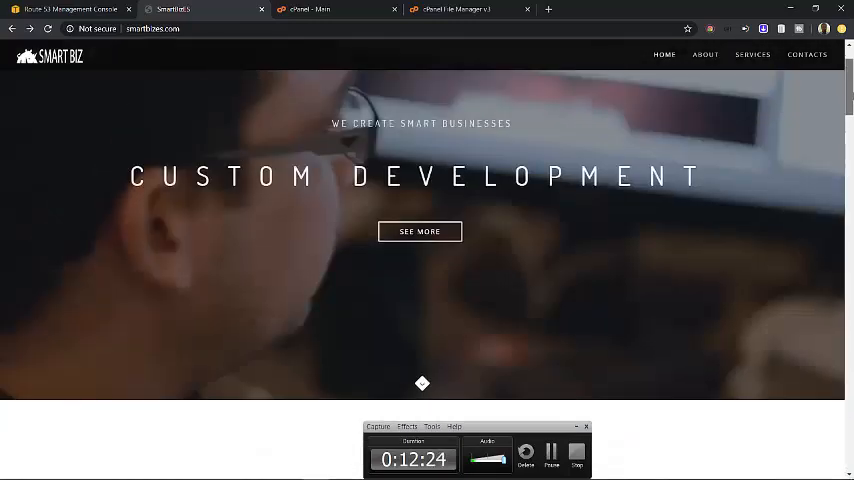
{"action": "scroll", "scroll_direction": "down", "scroll_amount": 3}
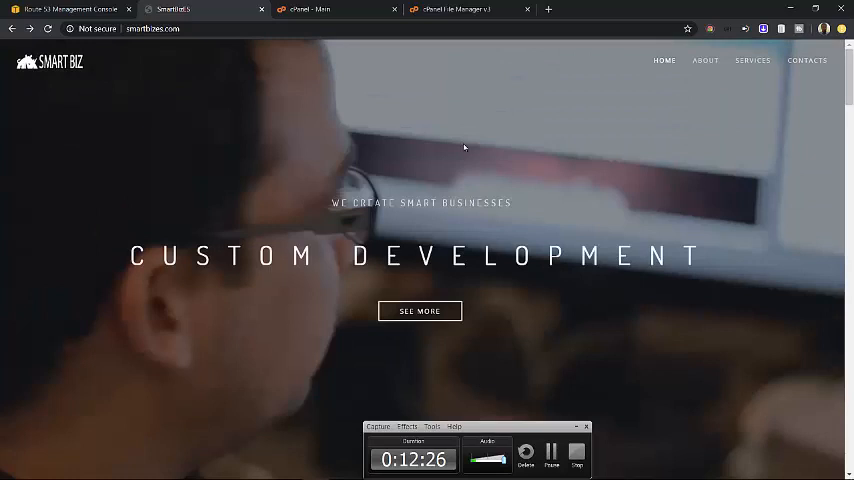
{"action": "left_click", "coordinate": [470, 8]}
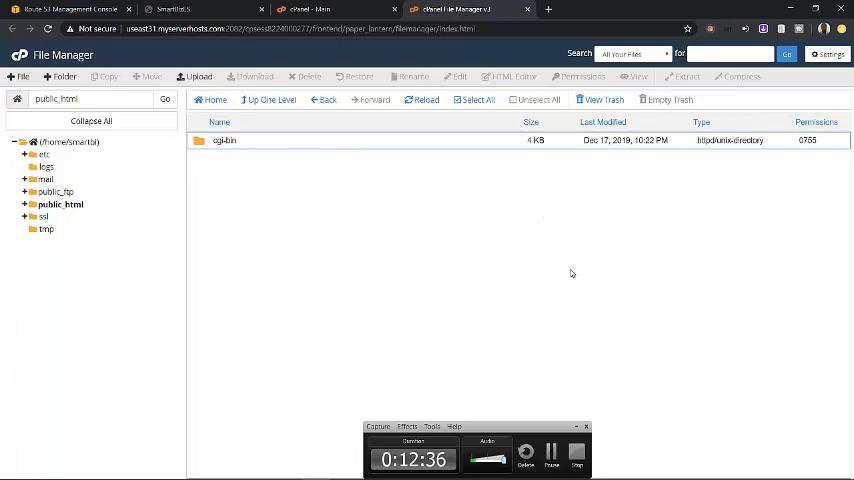
Step: Refresh the public_html listing in cPanel File Manager to show the uploaded Smart Biz files
{"action": "left_click", "coordinate": [420, 100]}
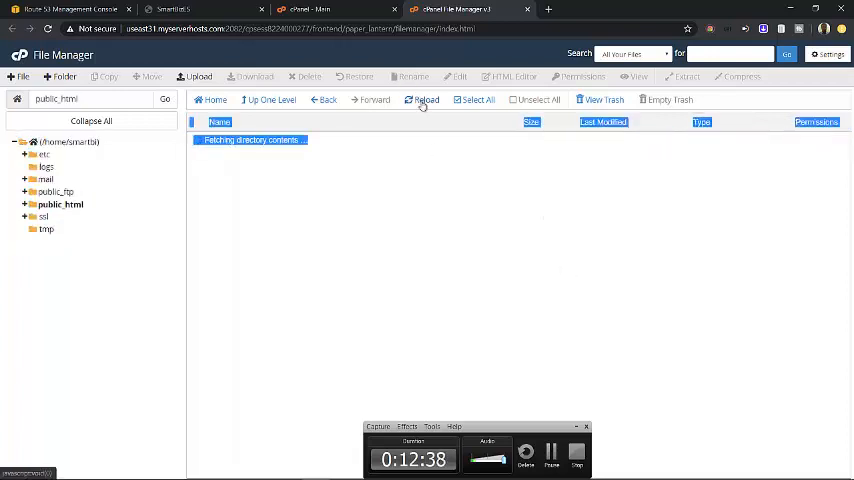